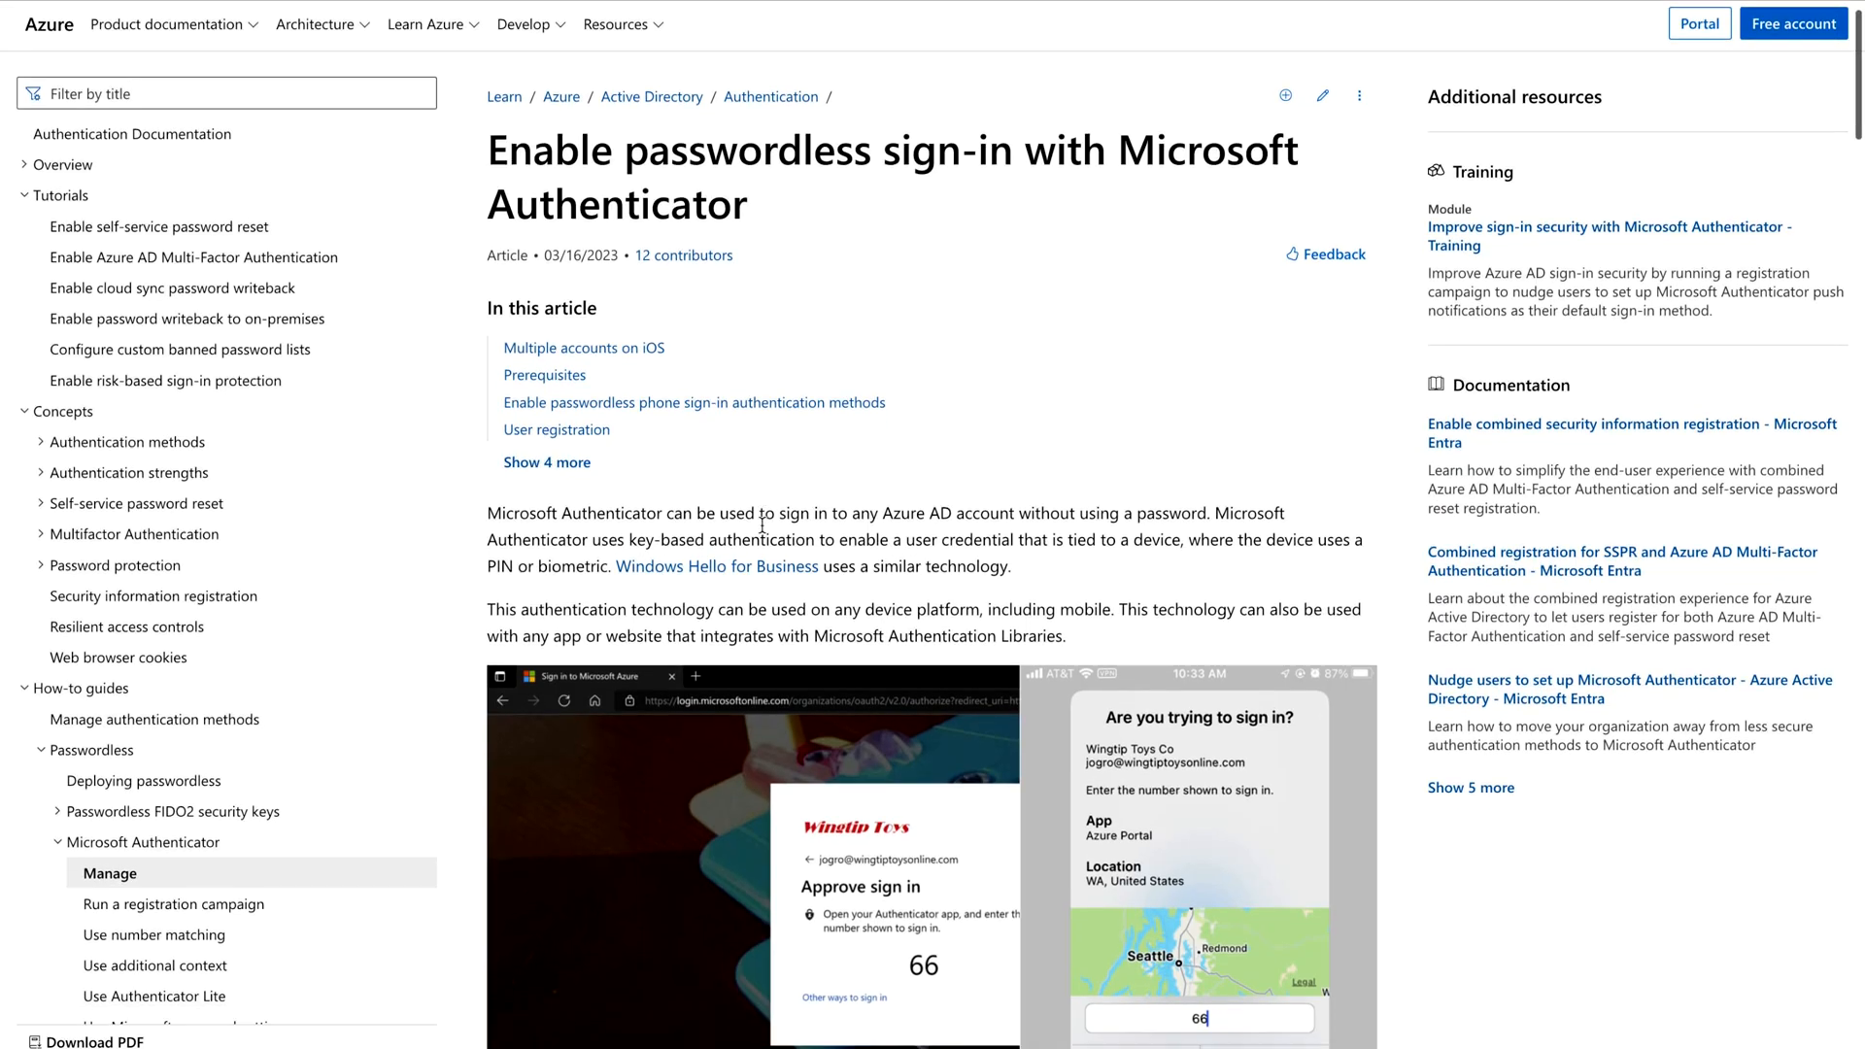
Read through the 'Enable passwordless sign-in with Microsoft Authenticator' article on Microsoft Learn
{"action": "scroll", "scroll_direction": "down", "scroll_amount": 3}
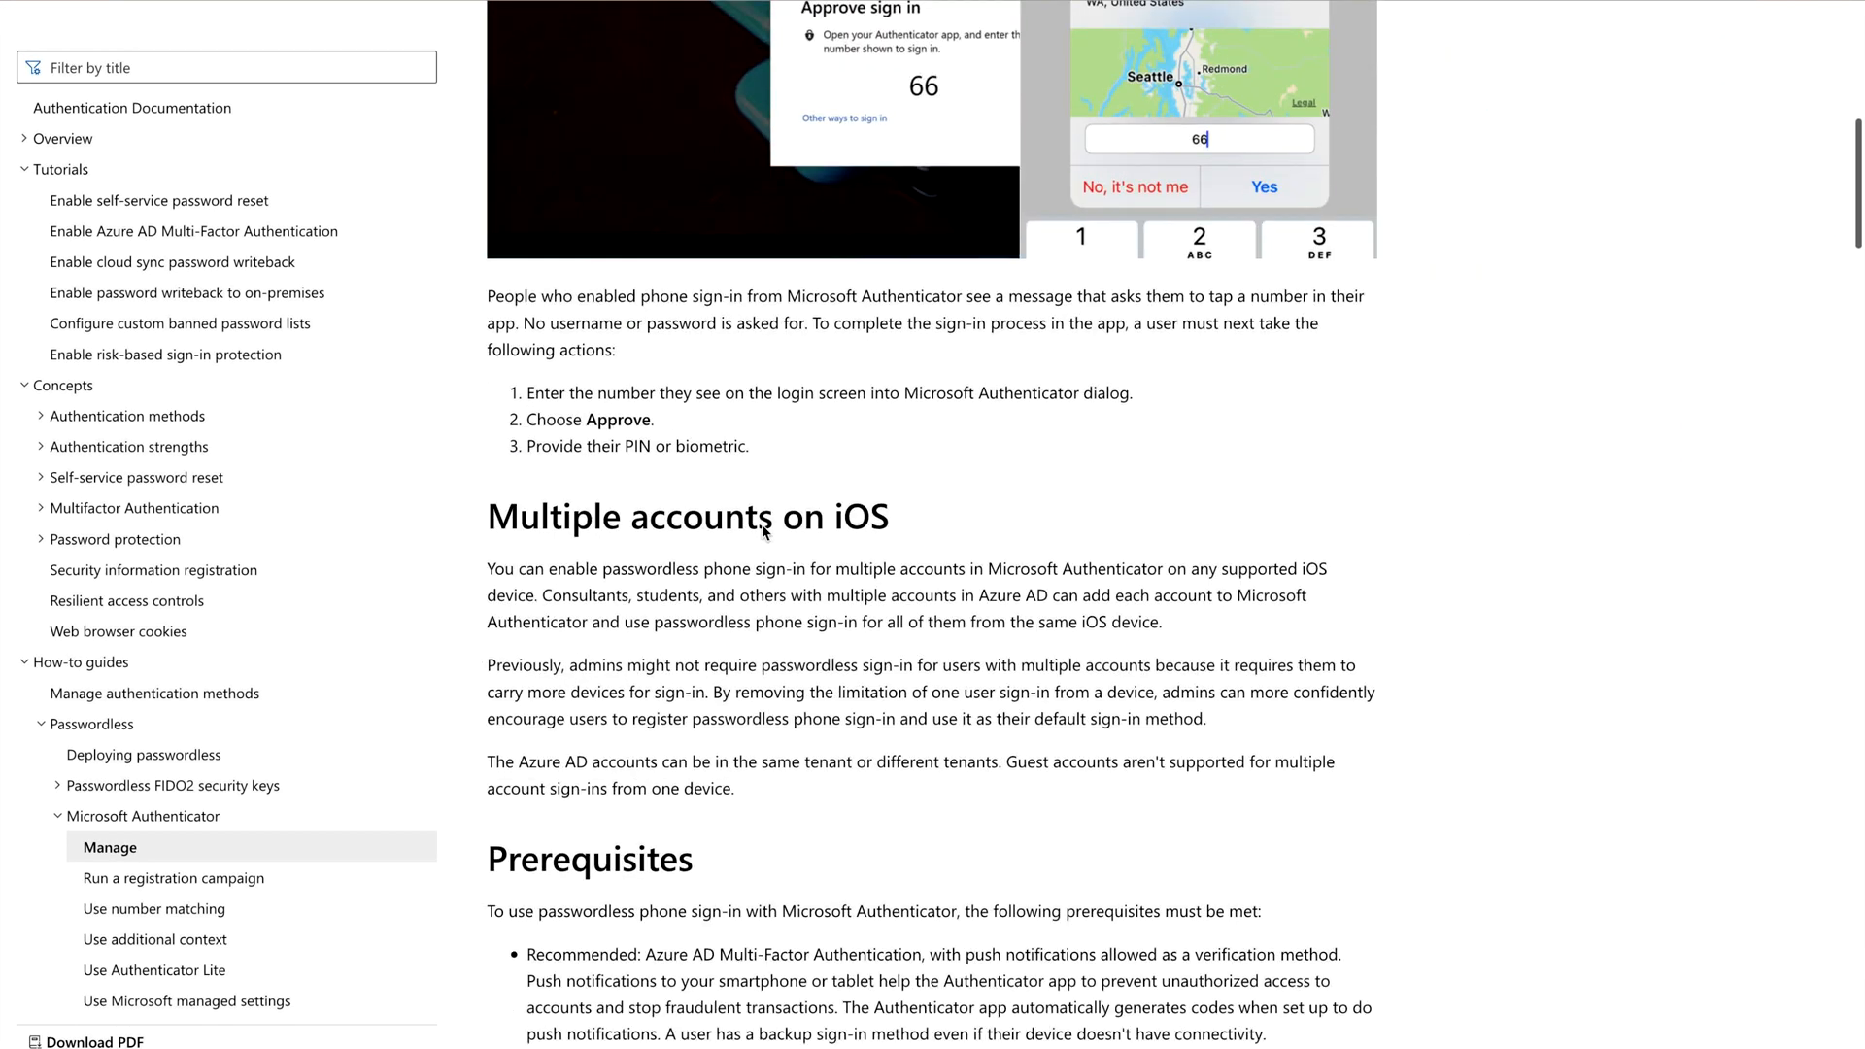
{"action": "scroll", "scroll_direction": "down", "scroll_amount": 3}
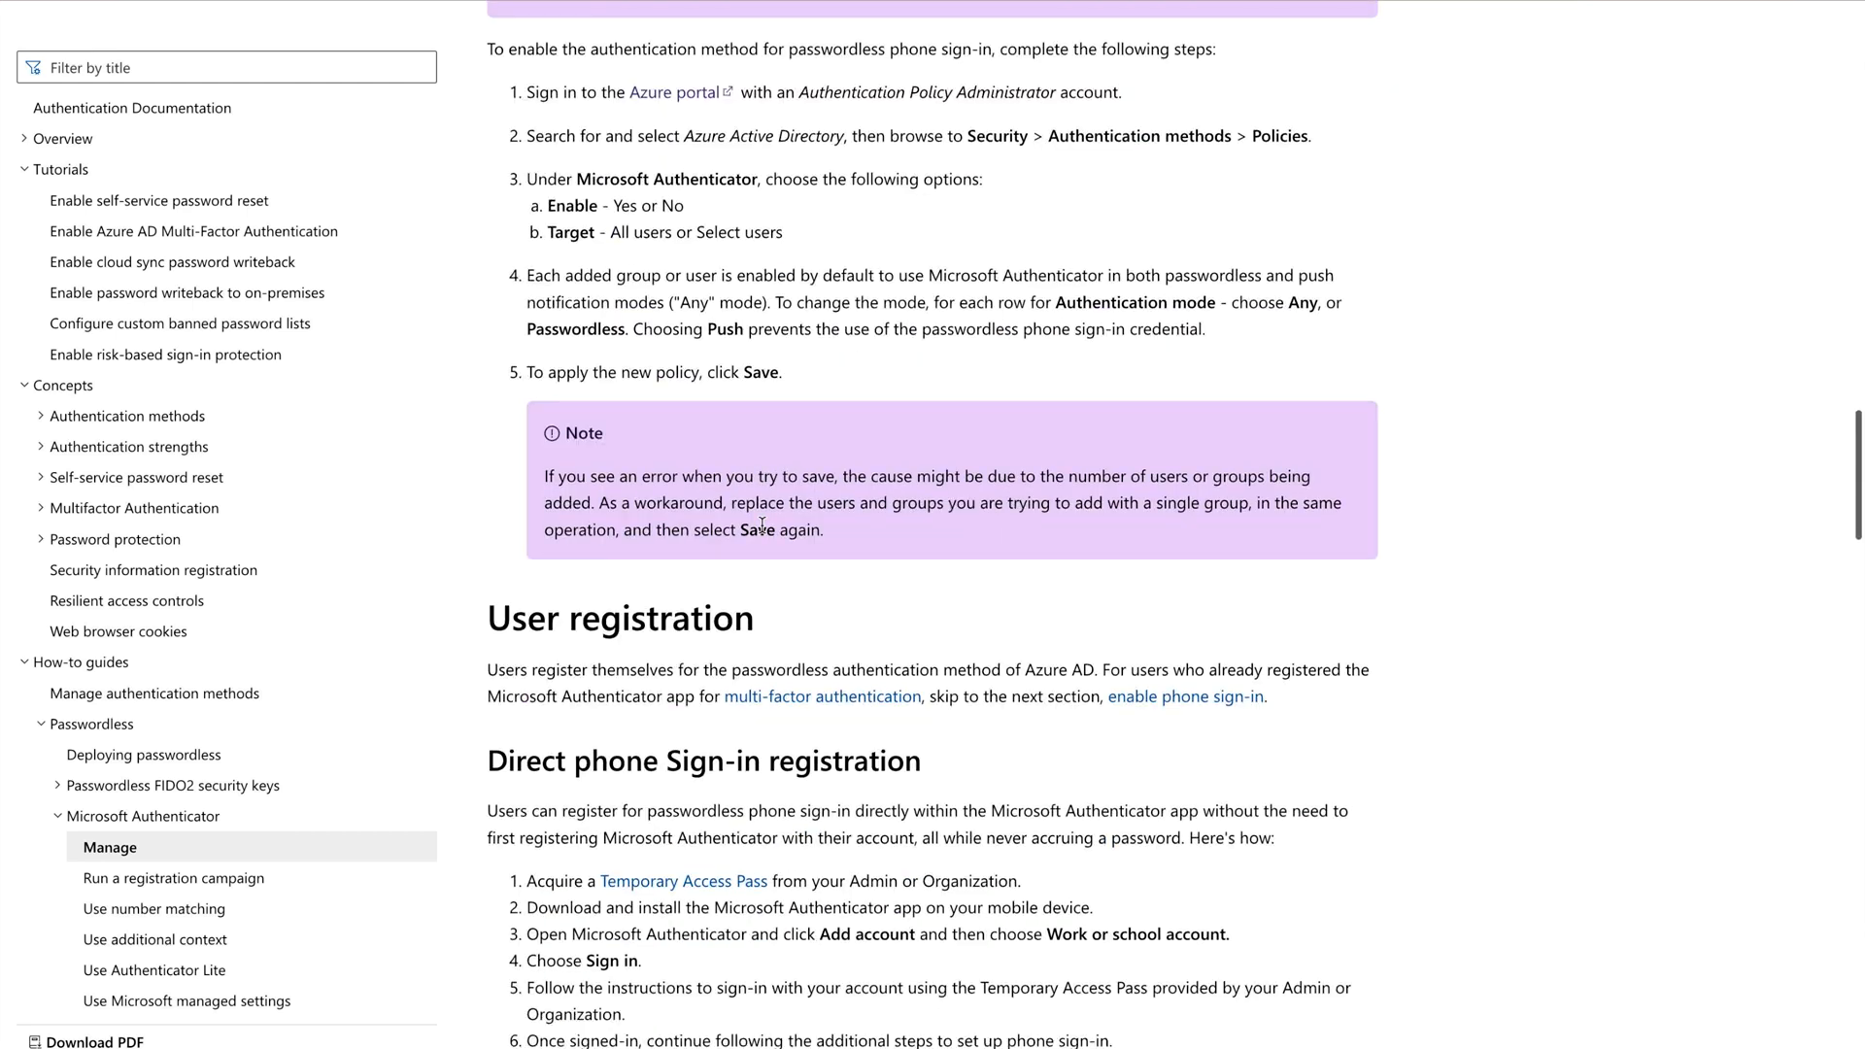
{"action": "scroll", "scroll_direction": "down", "scroll_amount": 3}
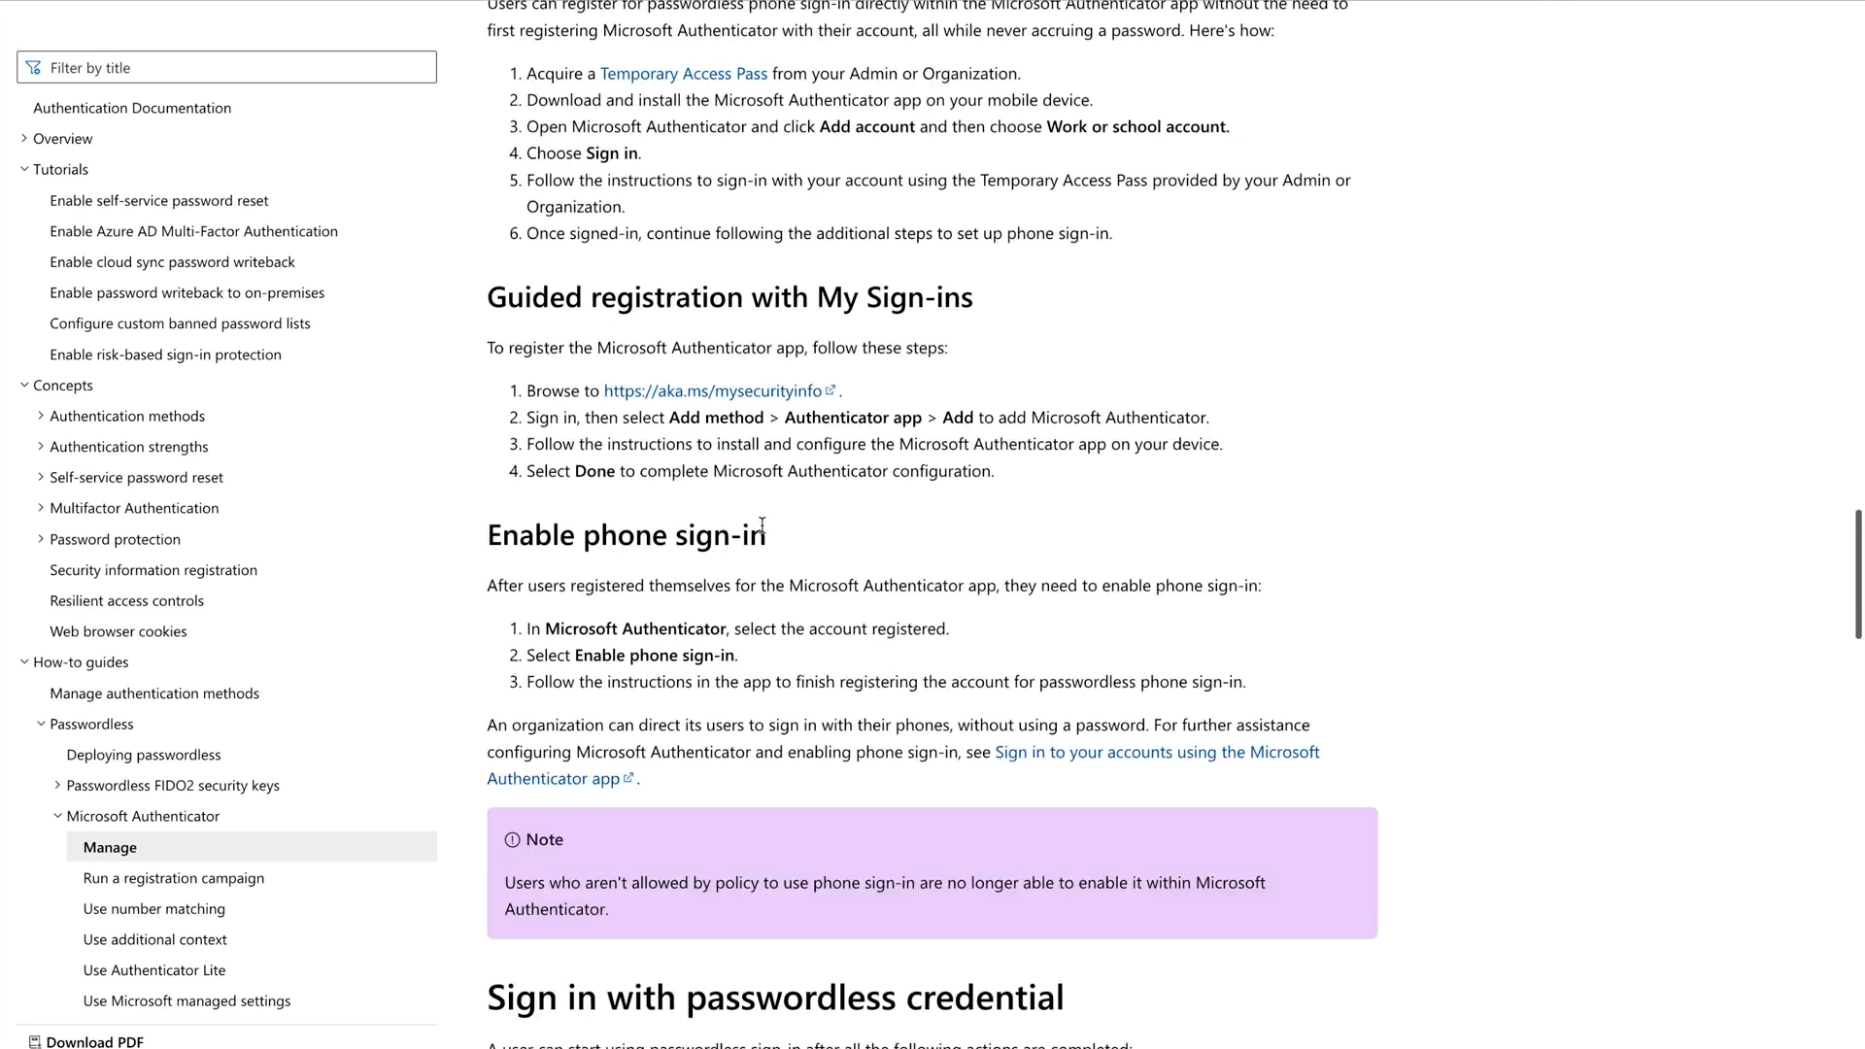
{"action": "scroll", "scroll_direction": "down", "scroll_amount": 3}
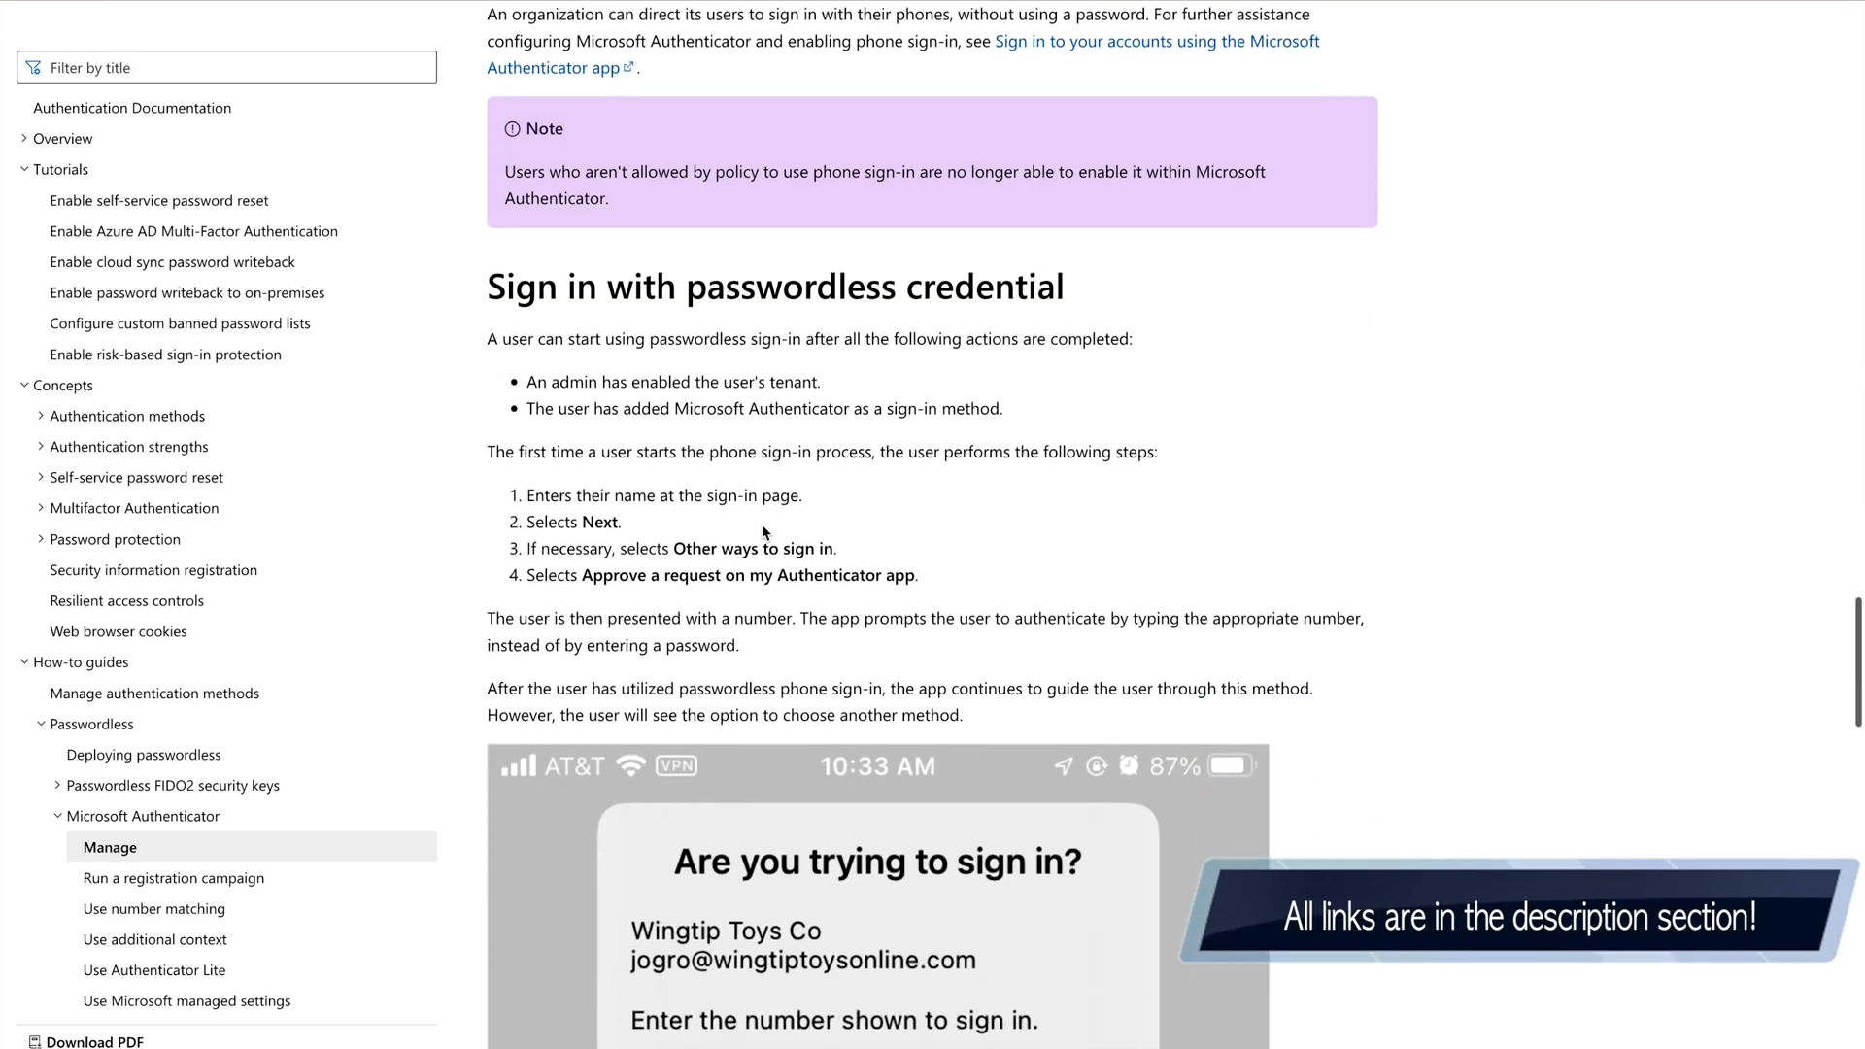
{"action": "scroll", "scroll_direction": "down", "scroll_amount": 3}
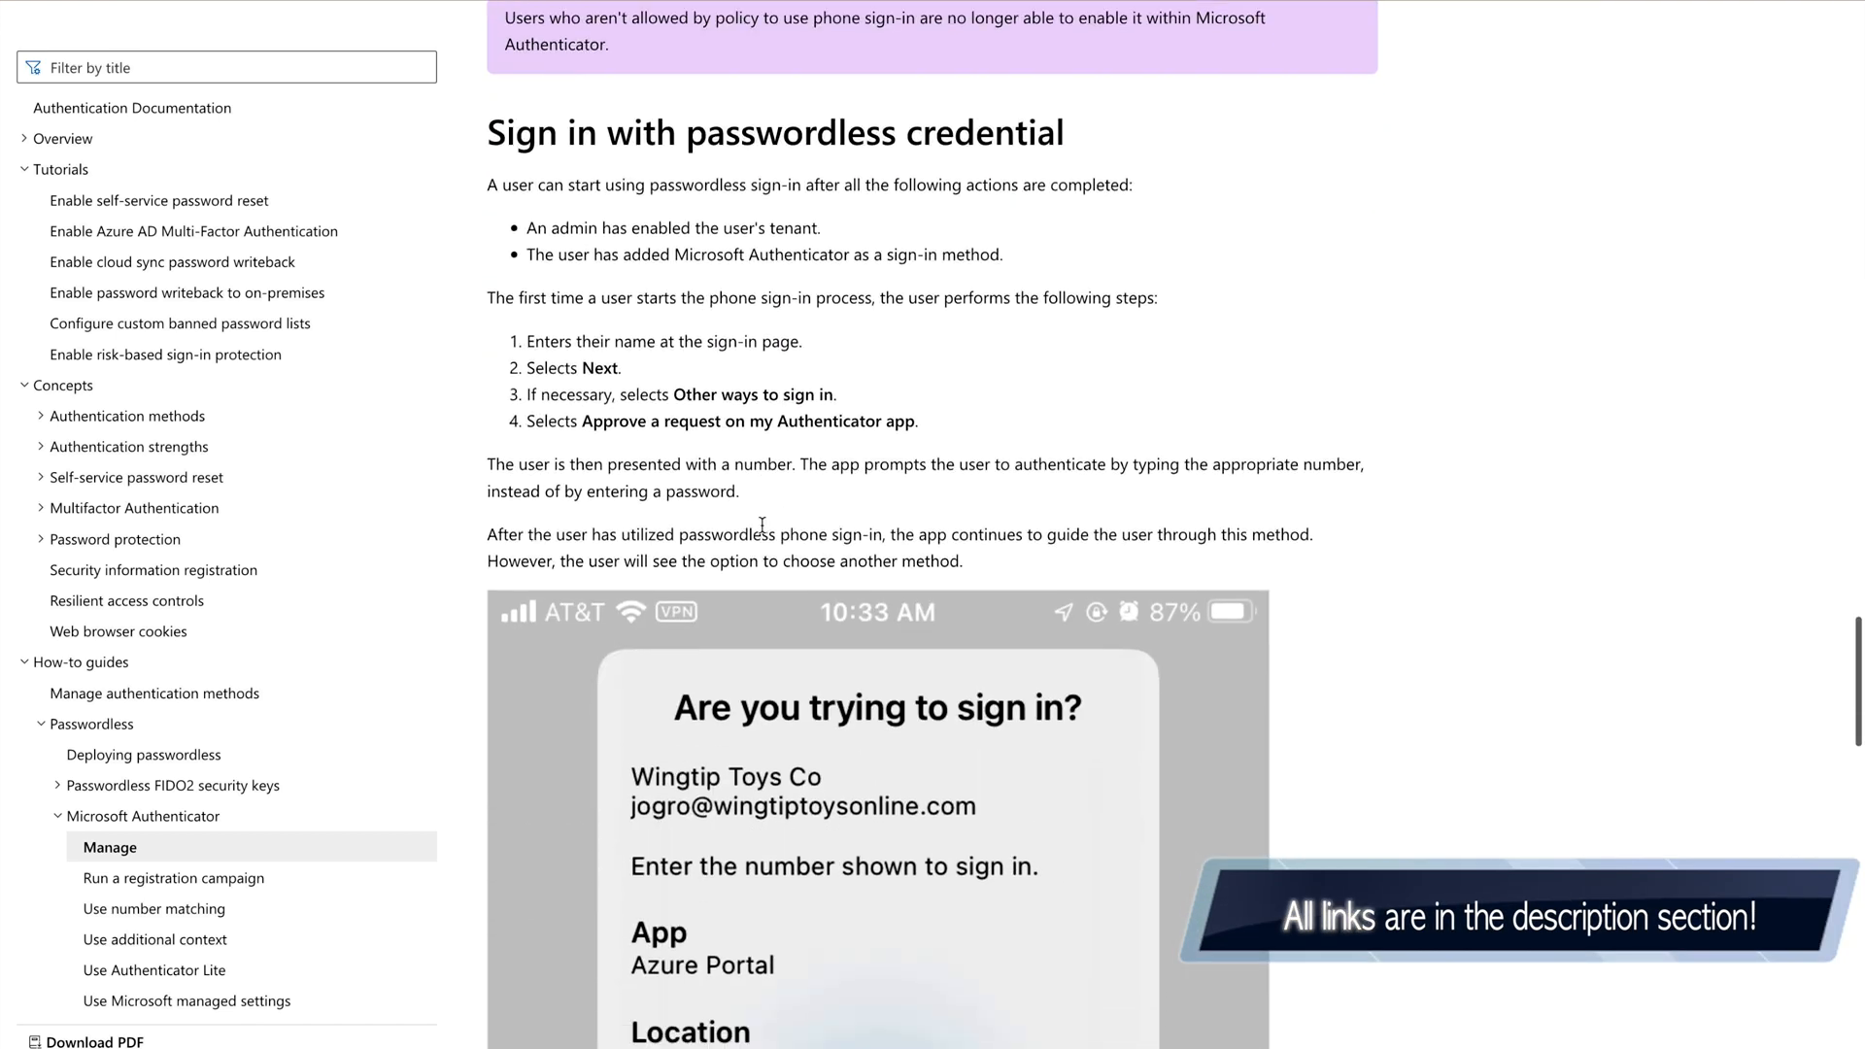
{"action": "scroll", "scroll_direction": "down", "scroll_amount": 3}
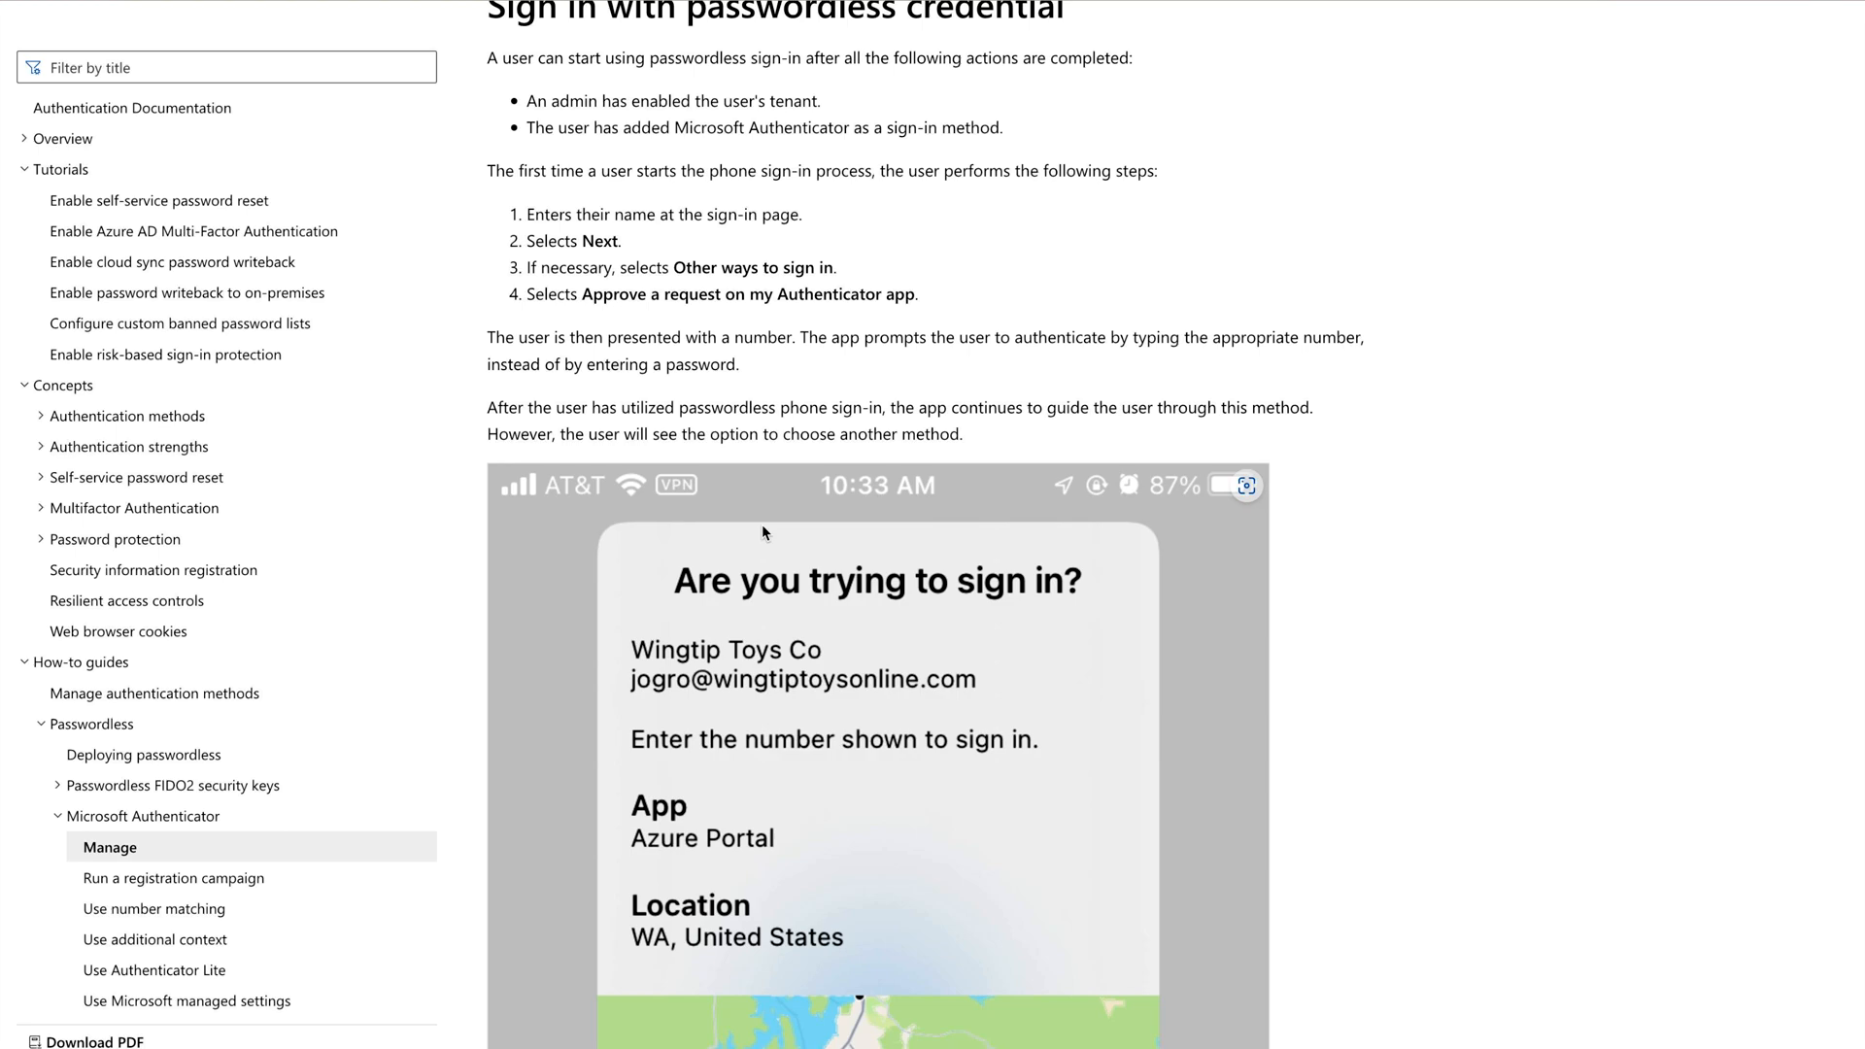
{"action": "scroll", "scroll_direction": "down", "scroll_amount": 3}
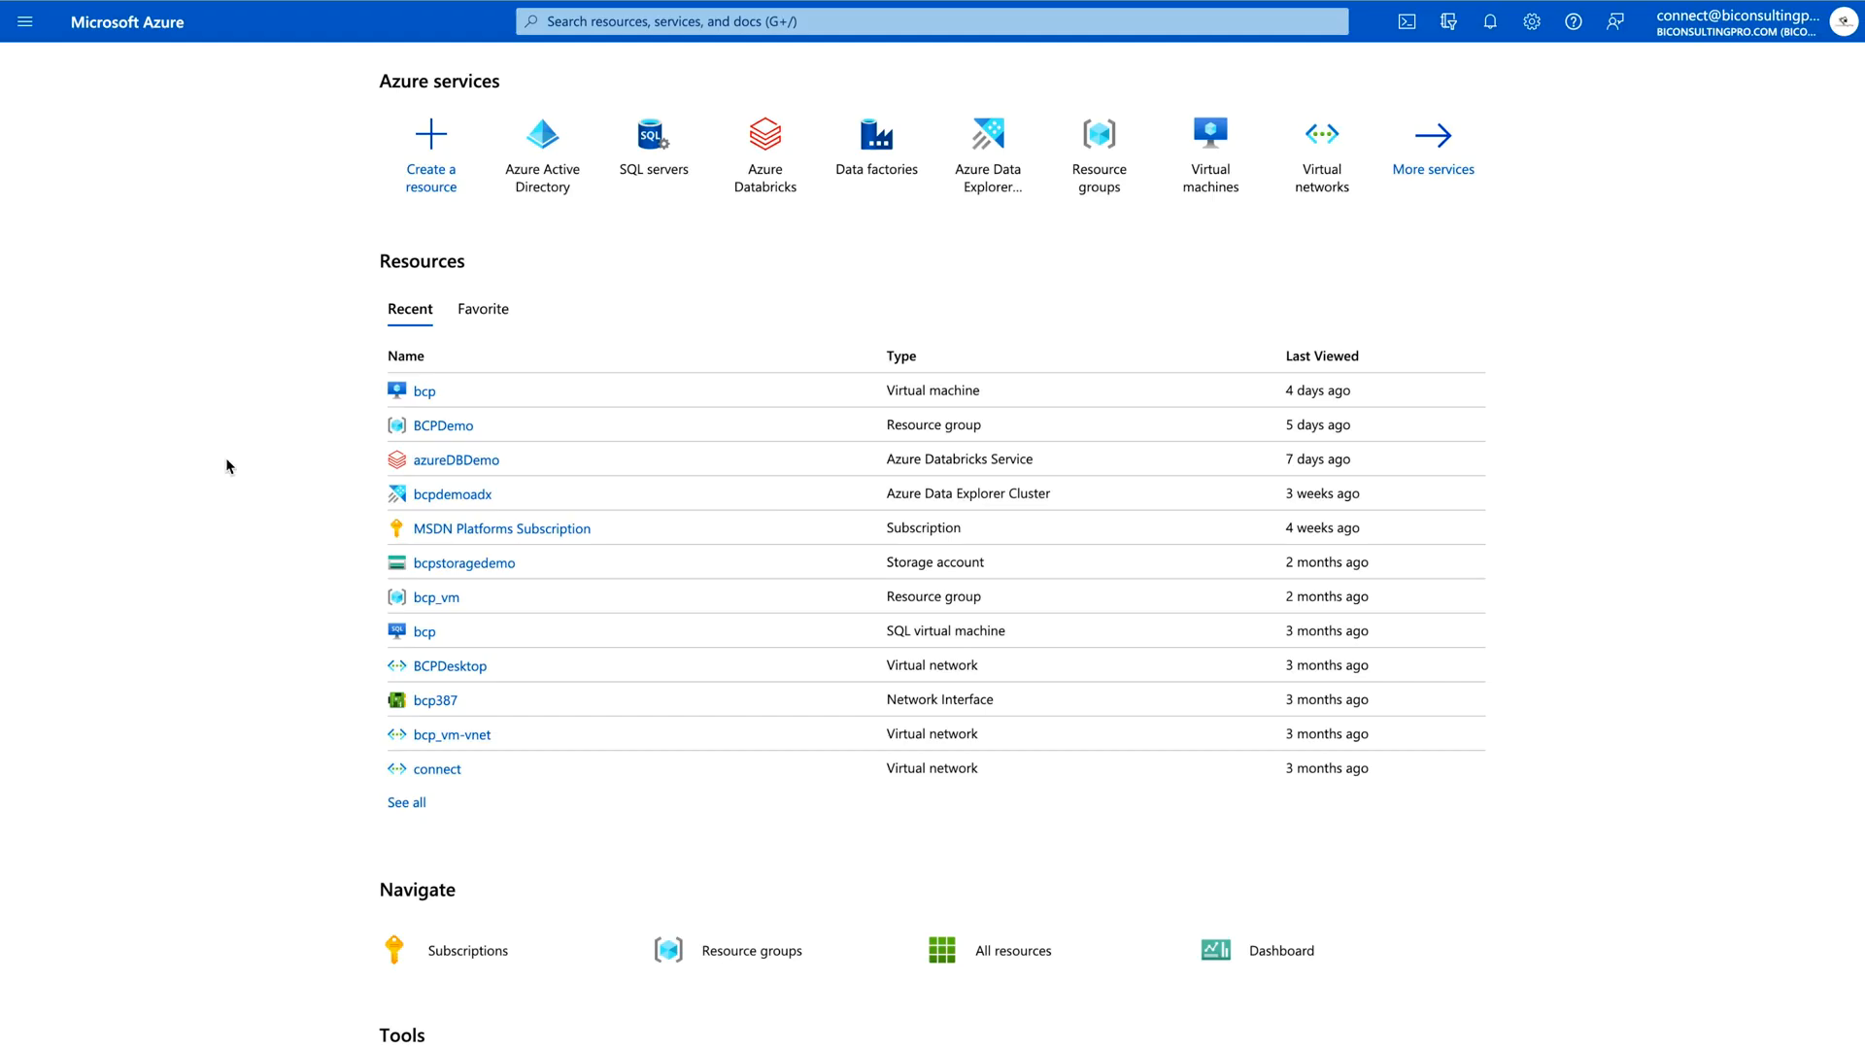
{"action": "mouse_move", "coordinate": [541, 155]}
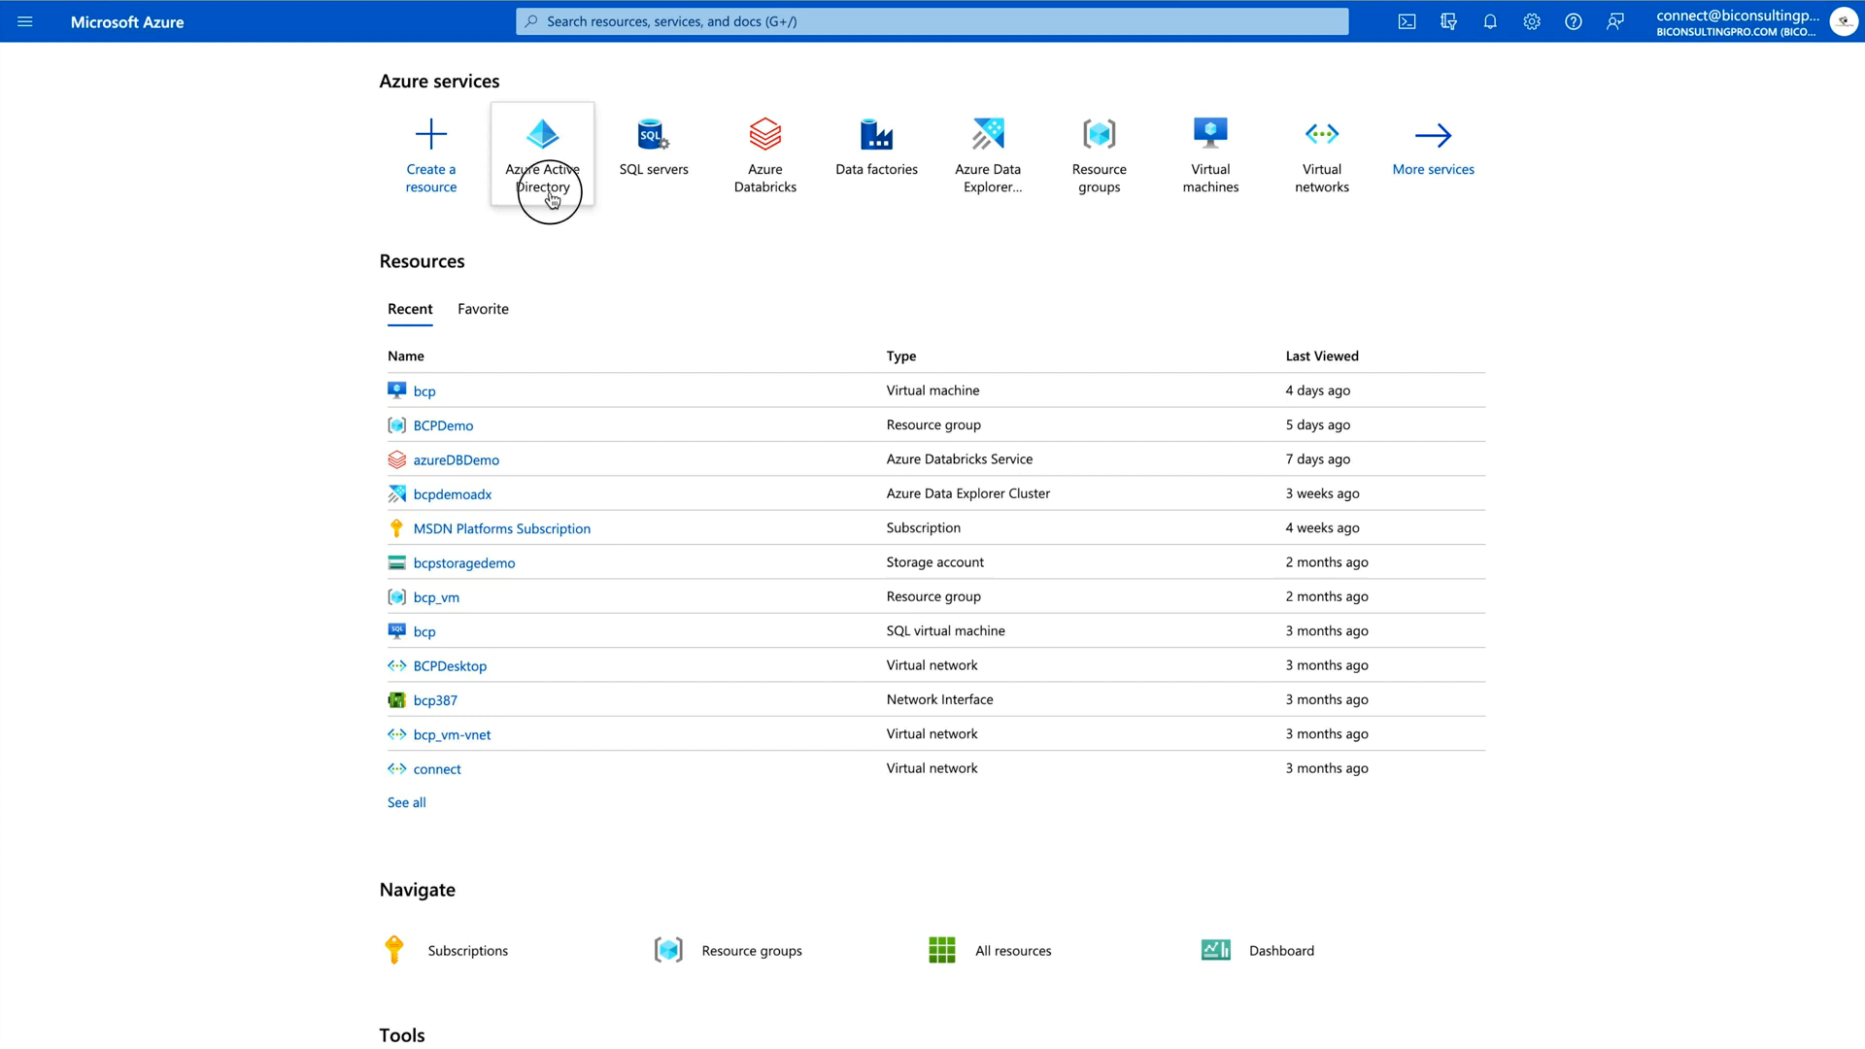
Go to Azure Active Directory, then Security, then Authentication methods
{"action": "left_click", "coordinate": [541, 154]}
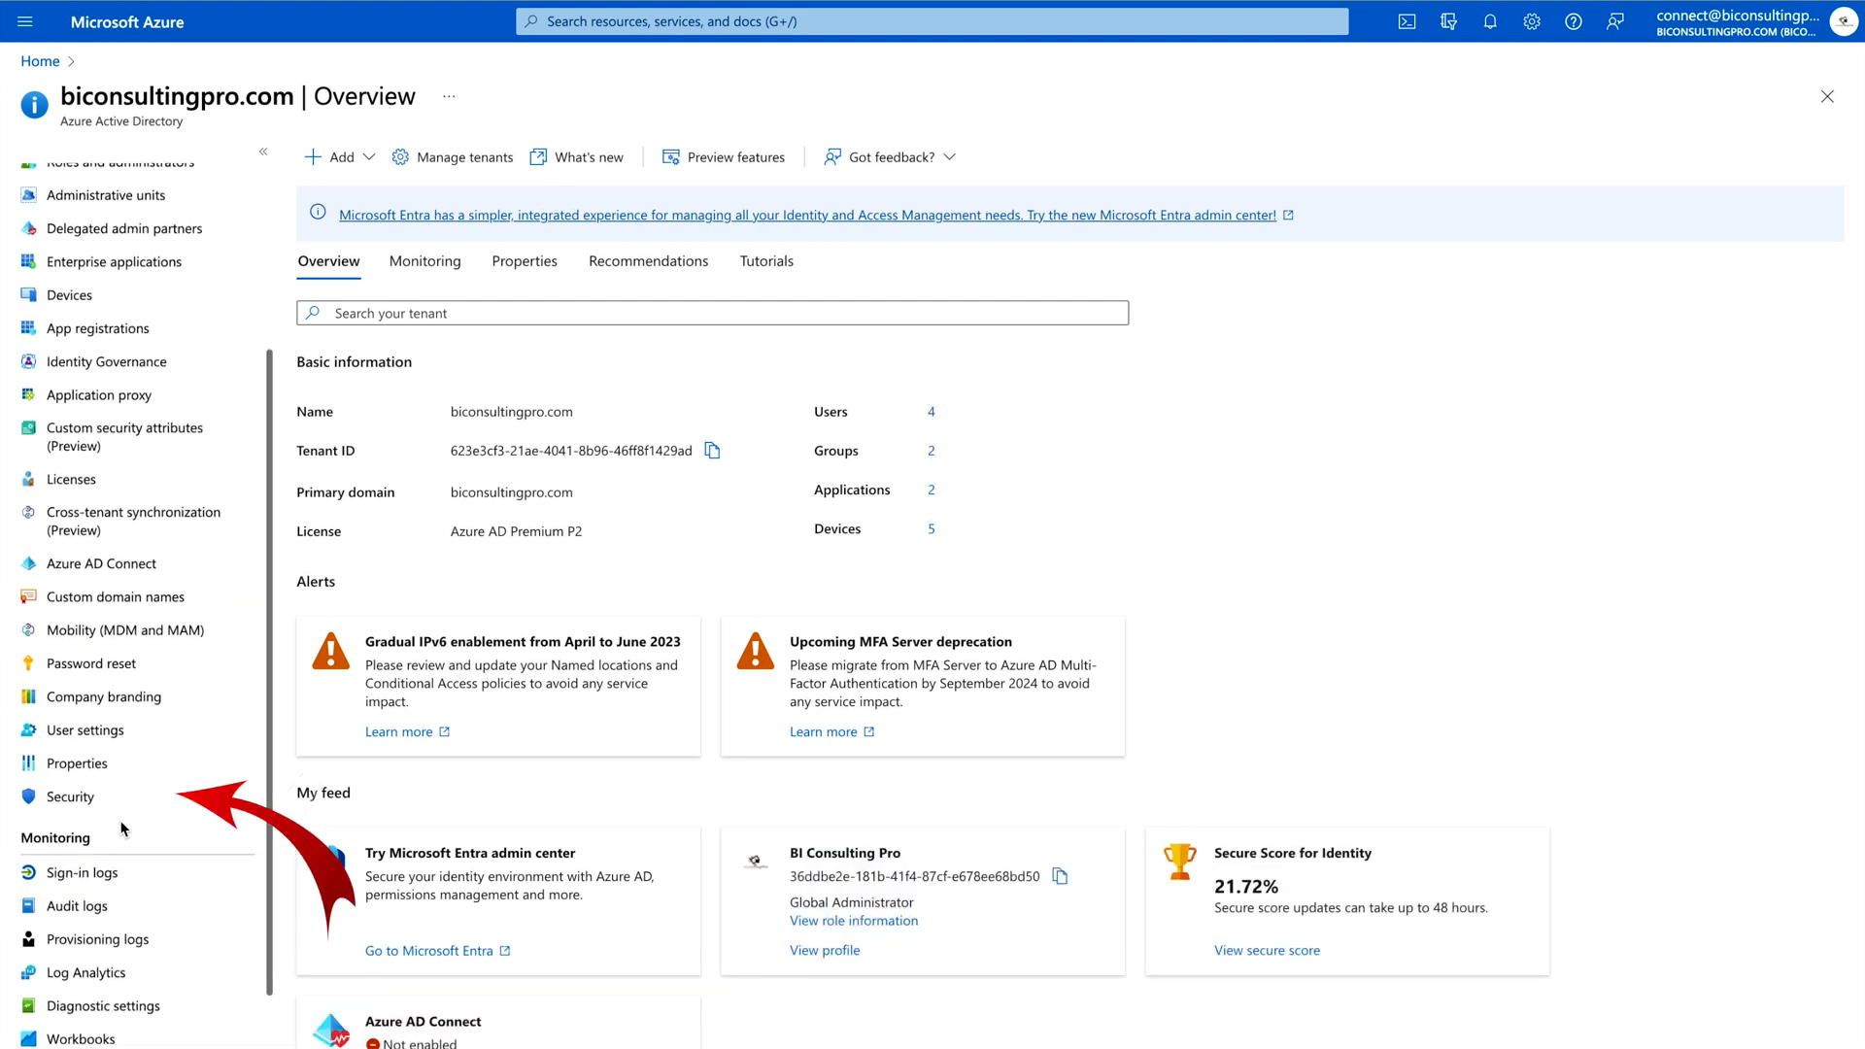
{"action": "mouse_move", "coordinate": [71, 796]}
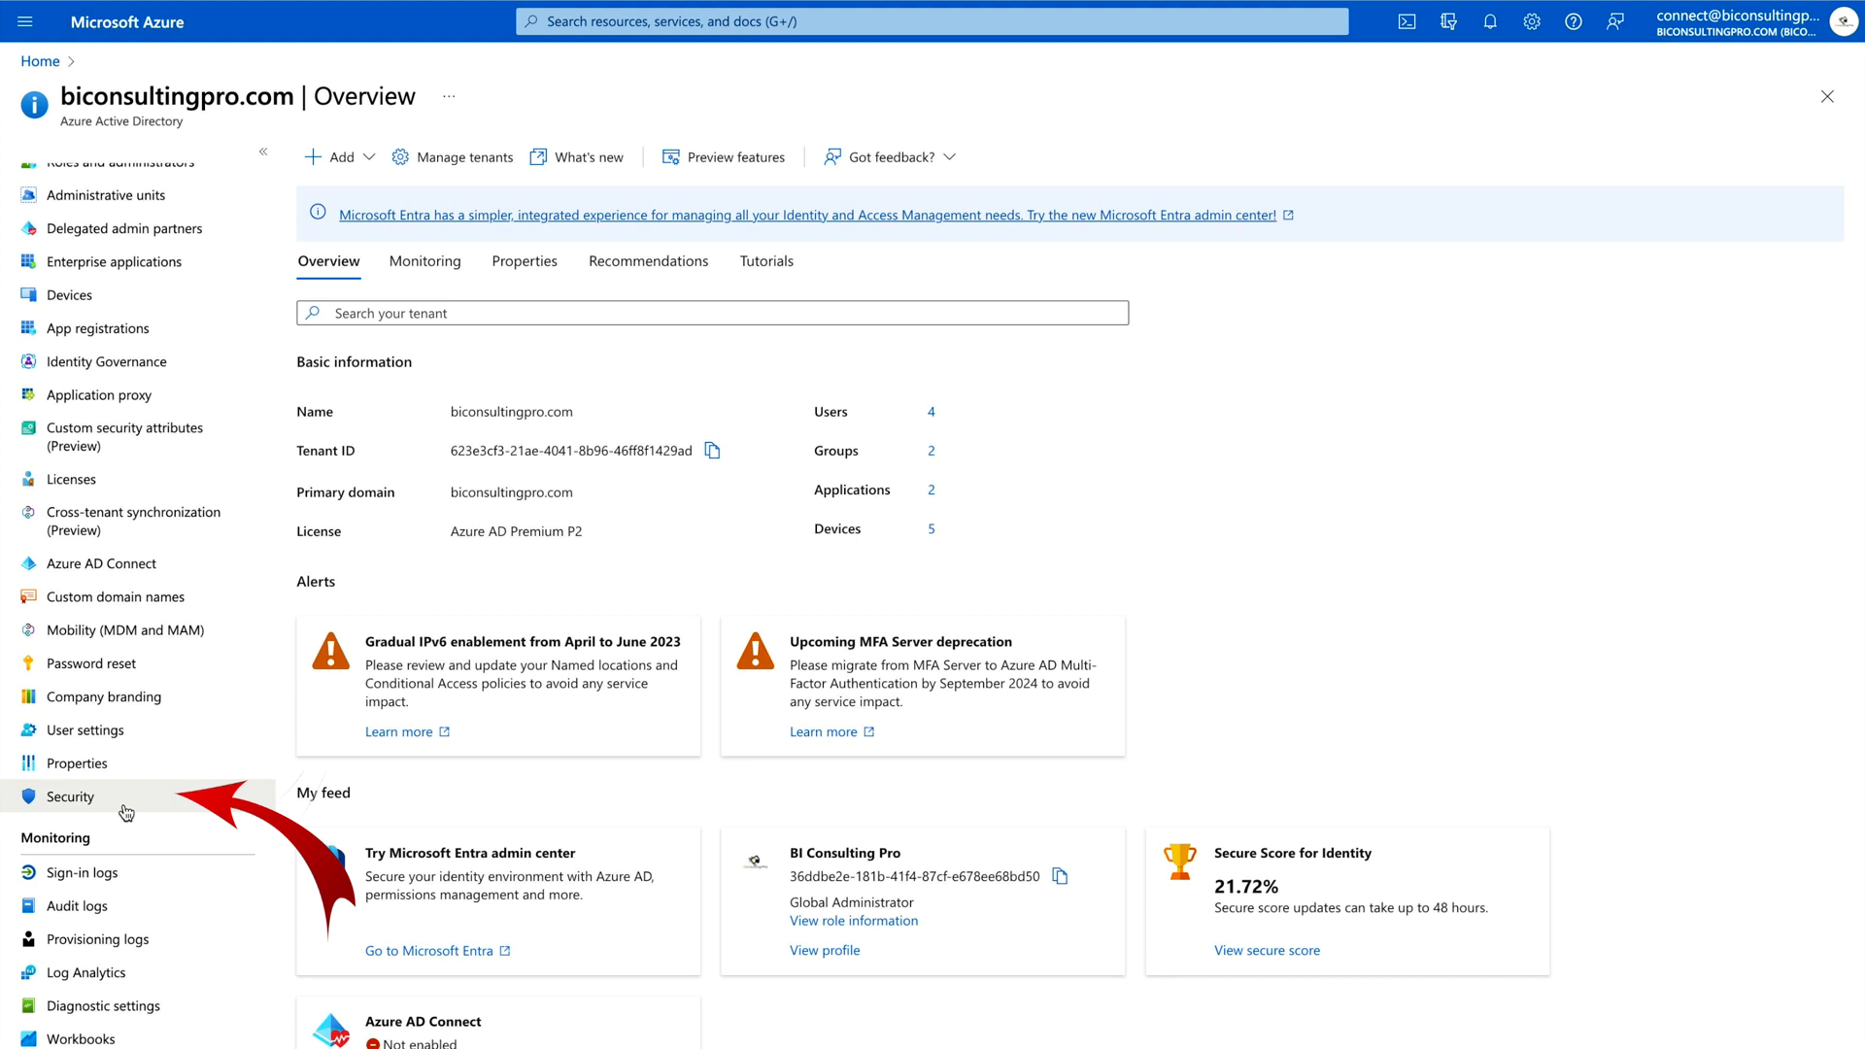
{"action": "left_click", "coordinate": [69, 796]}
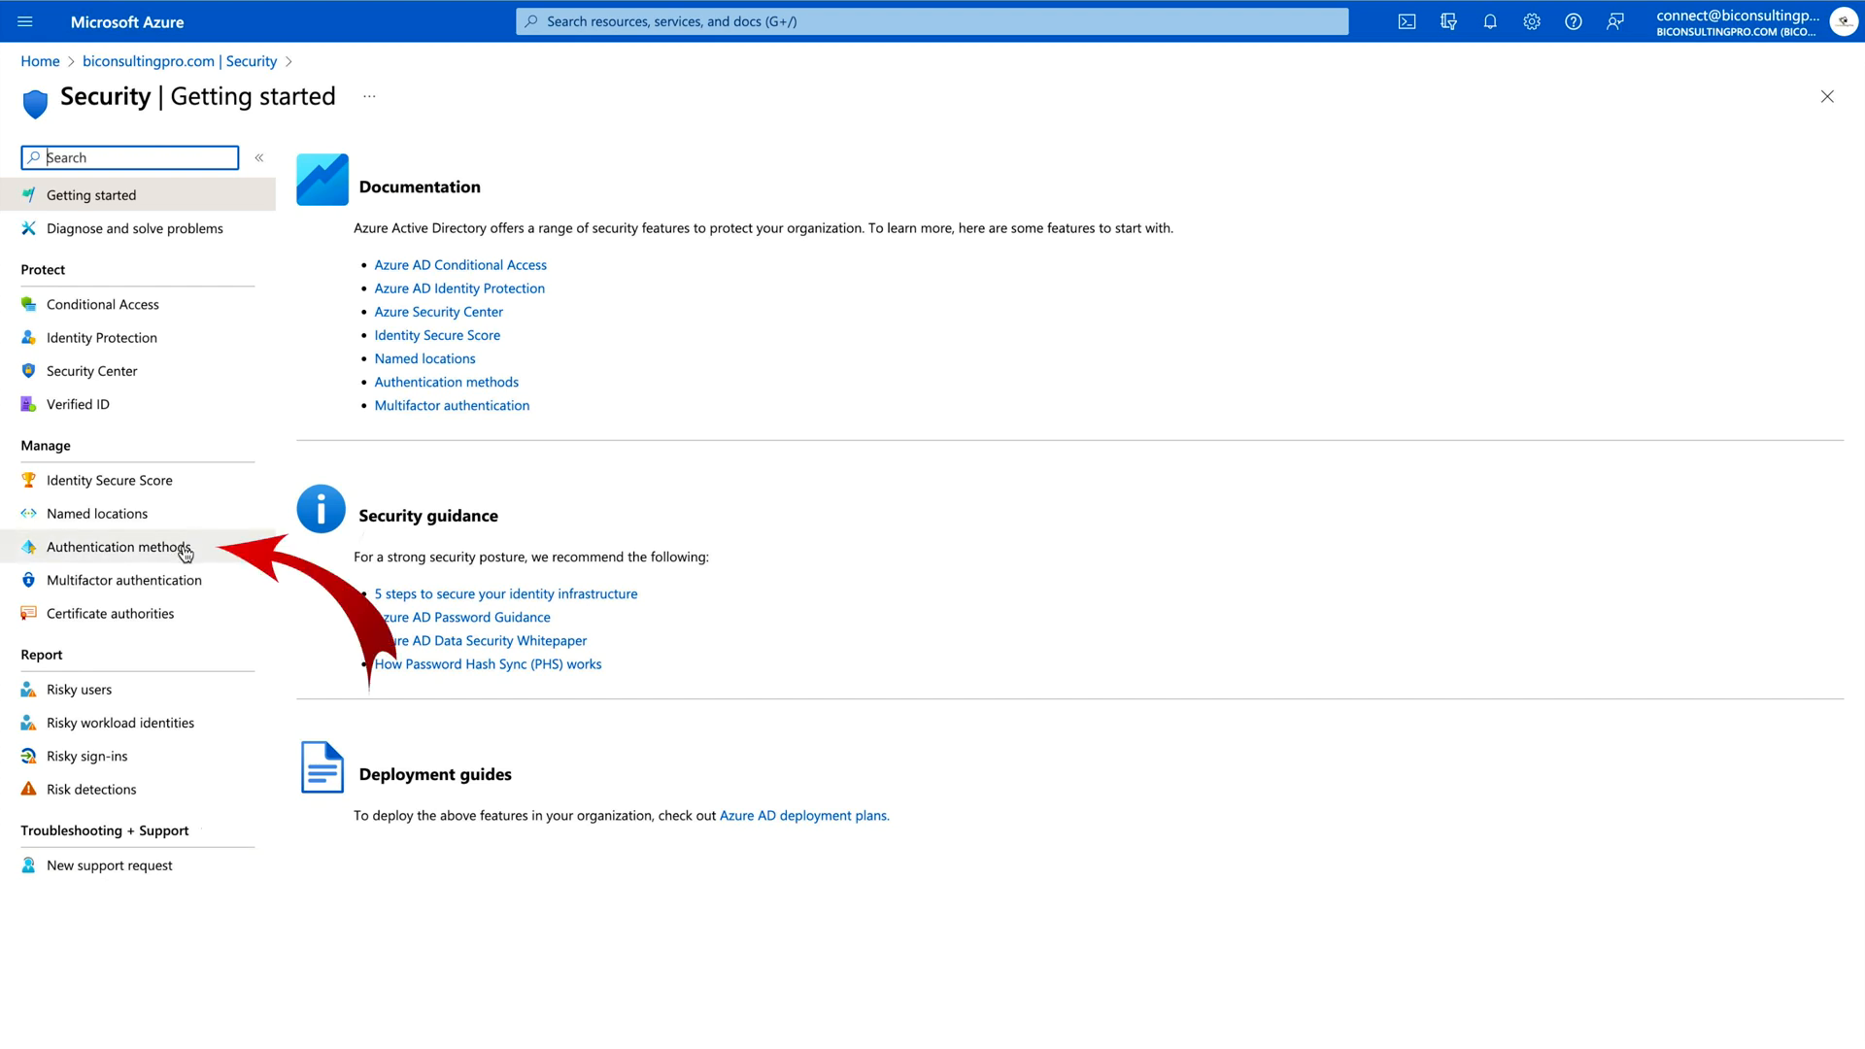
{"action": "left_click", "coordinate": [118, 546]}
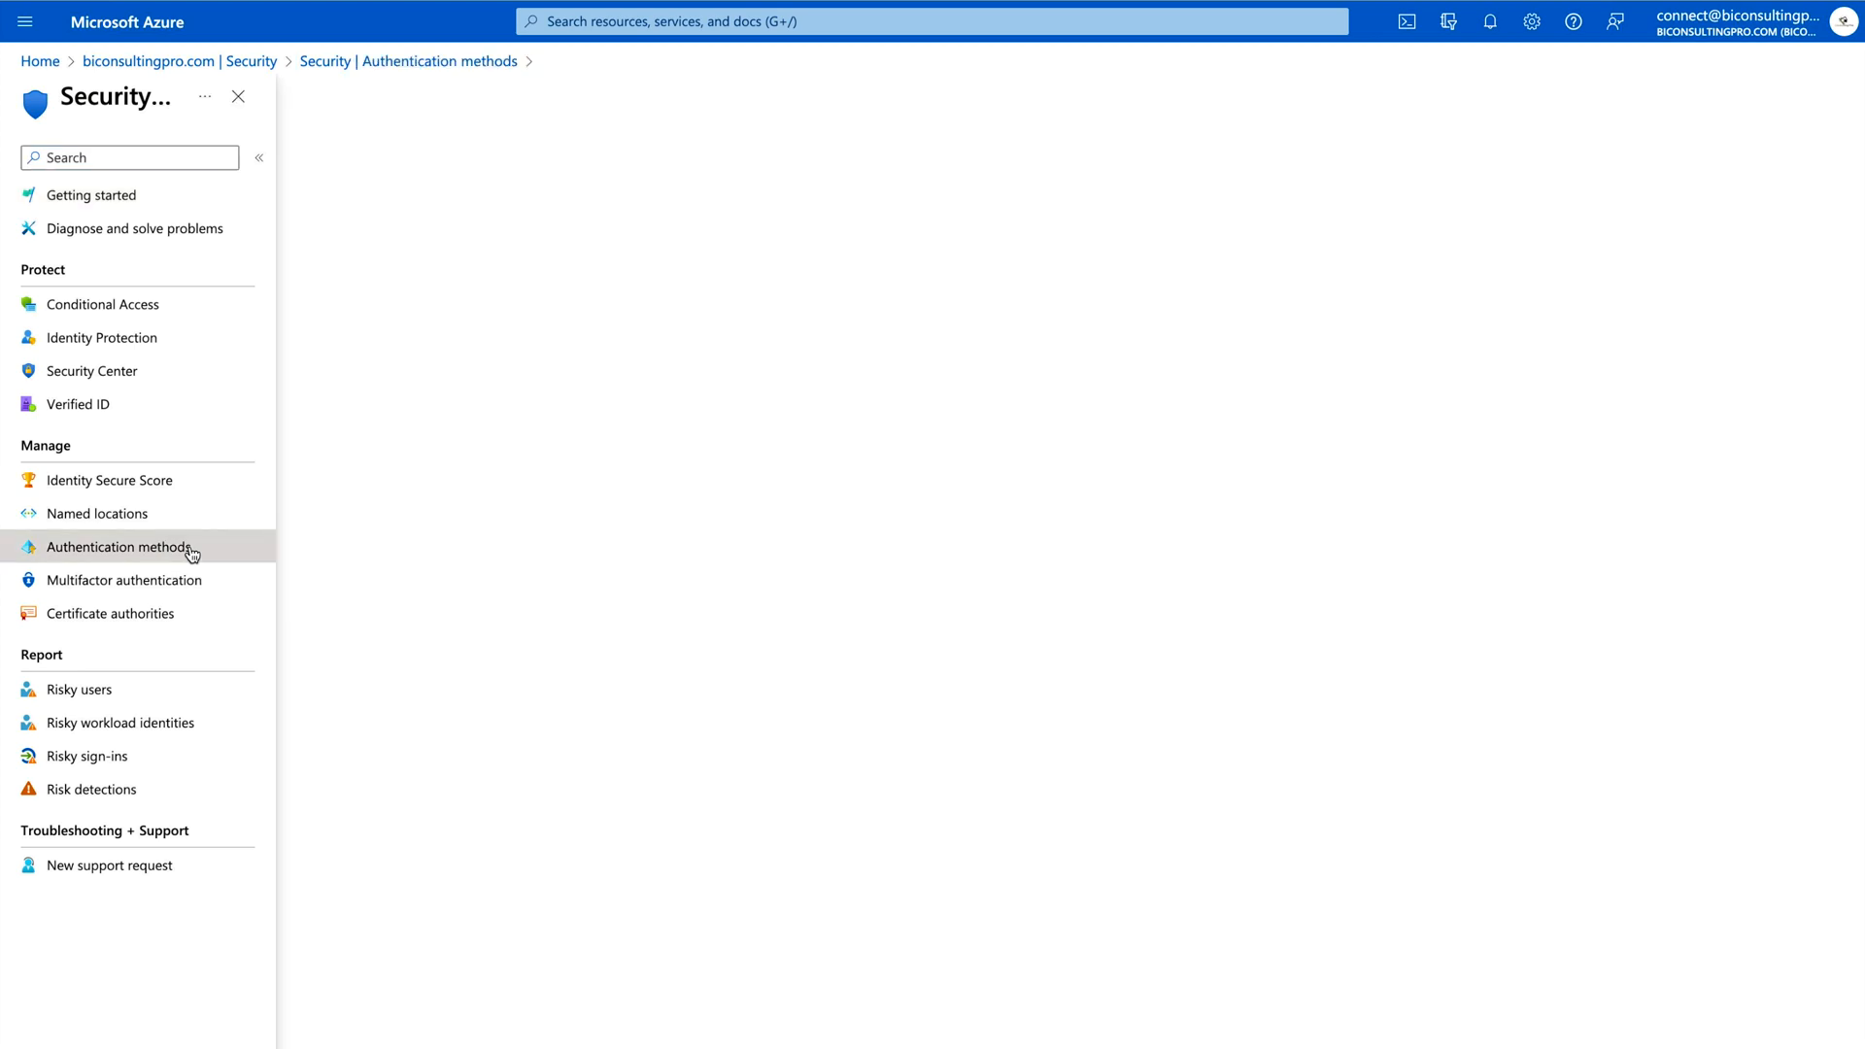
Load the authentication method policies and select Microsoft Authenticator, currently not enabled
{"action": "left_click", "coordinate": [117, 546]}
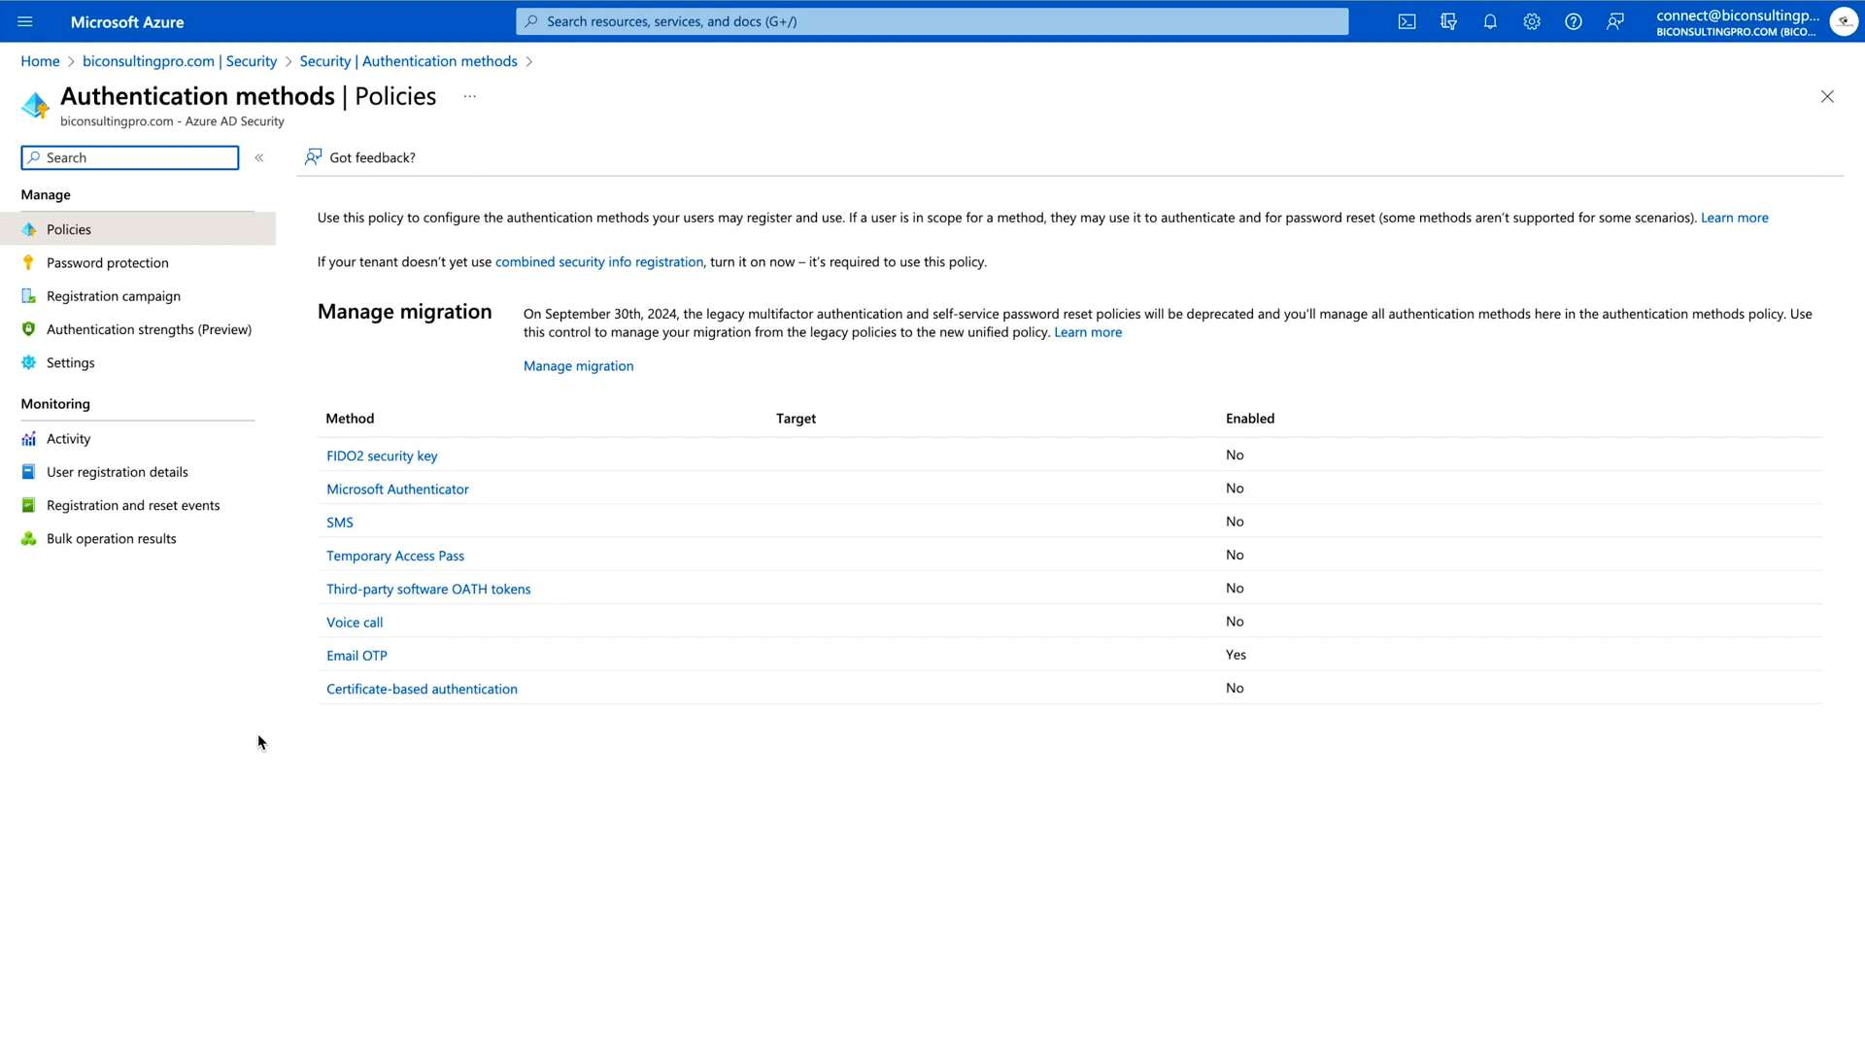
{"action": "mouse_move", "coordinate": [742, 535]}
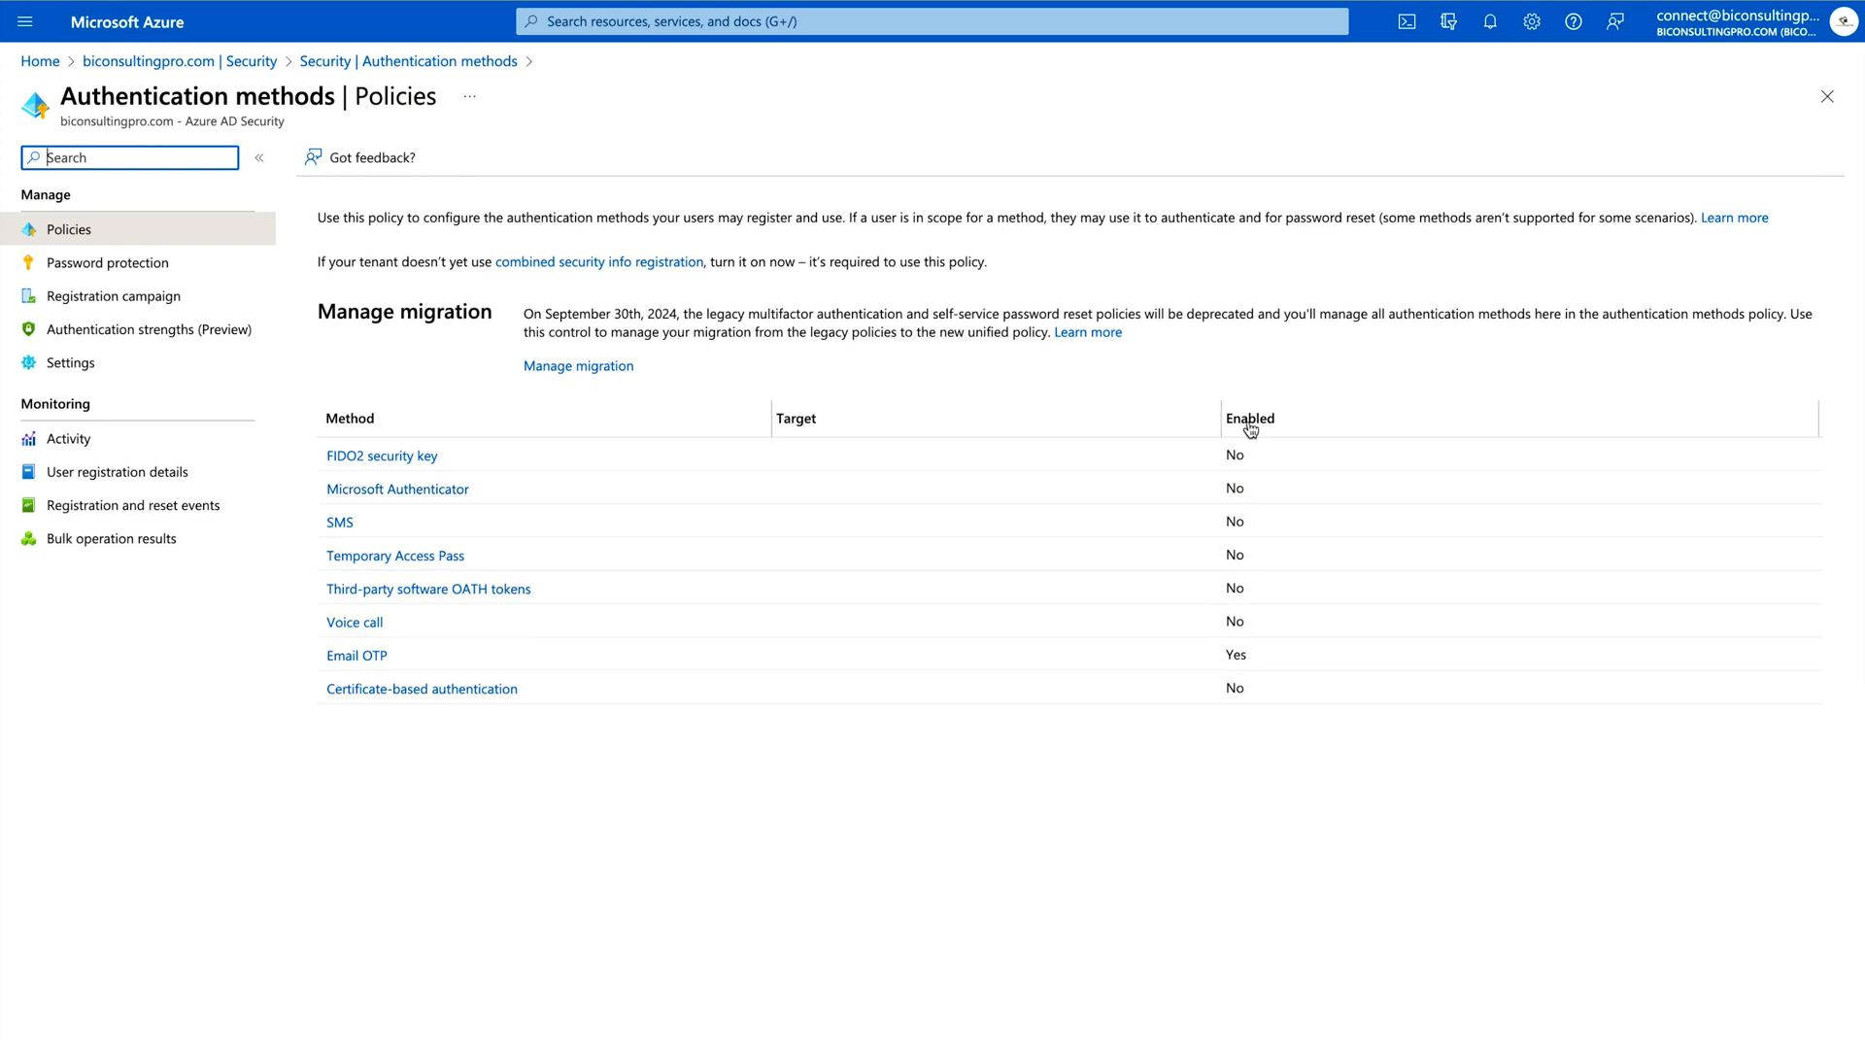
{"action": "left_click", "coordinate": [397, 488]}
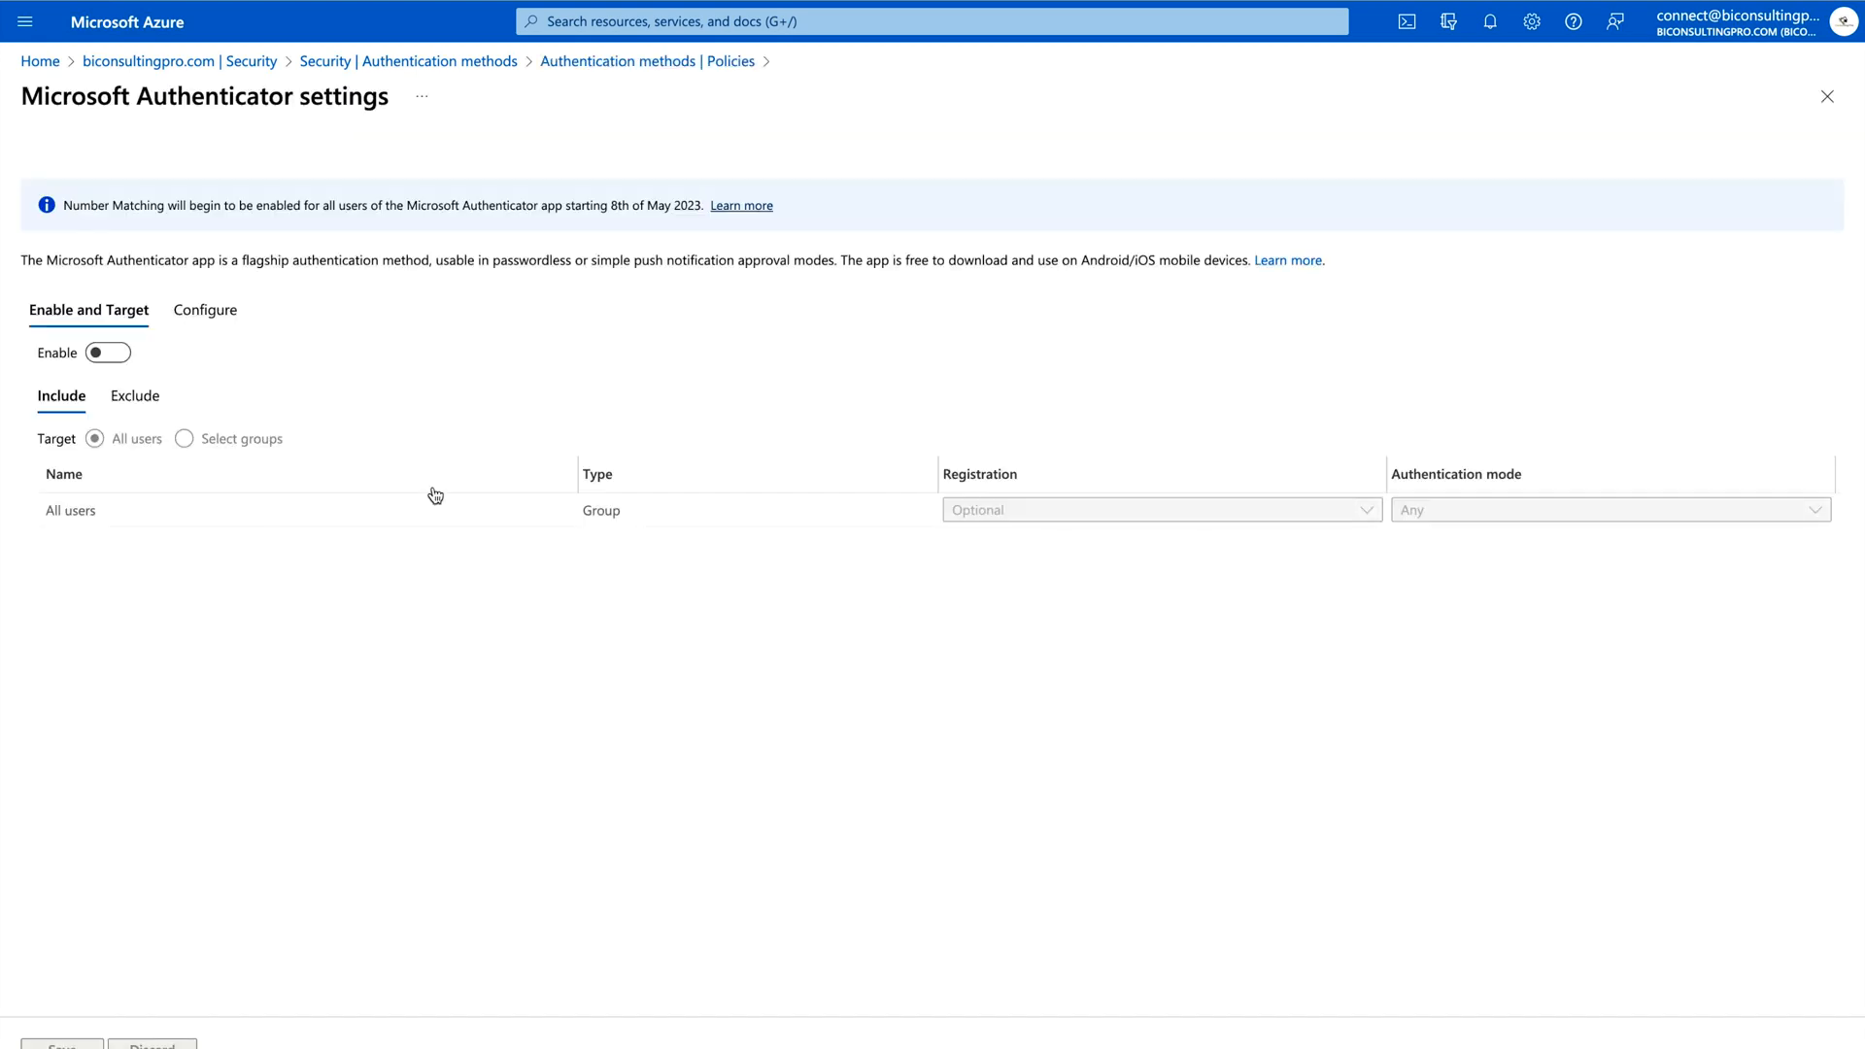
{"action": "mouse_move", "coordinate": [332, 573]}
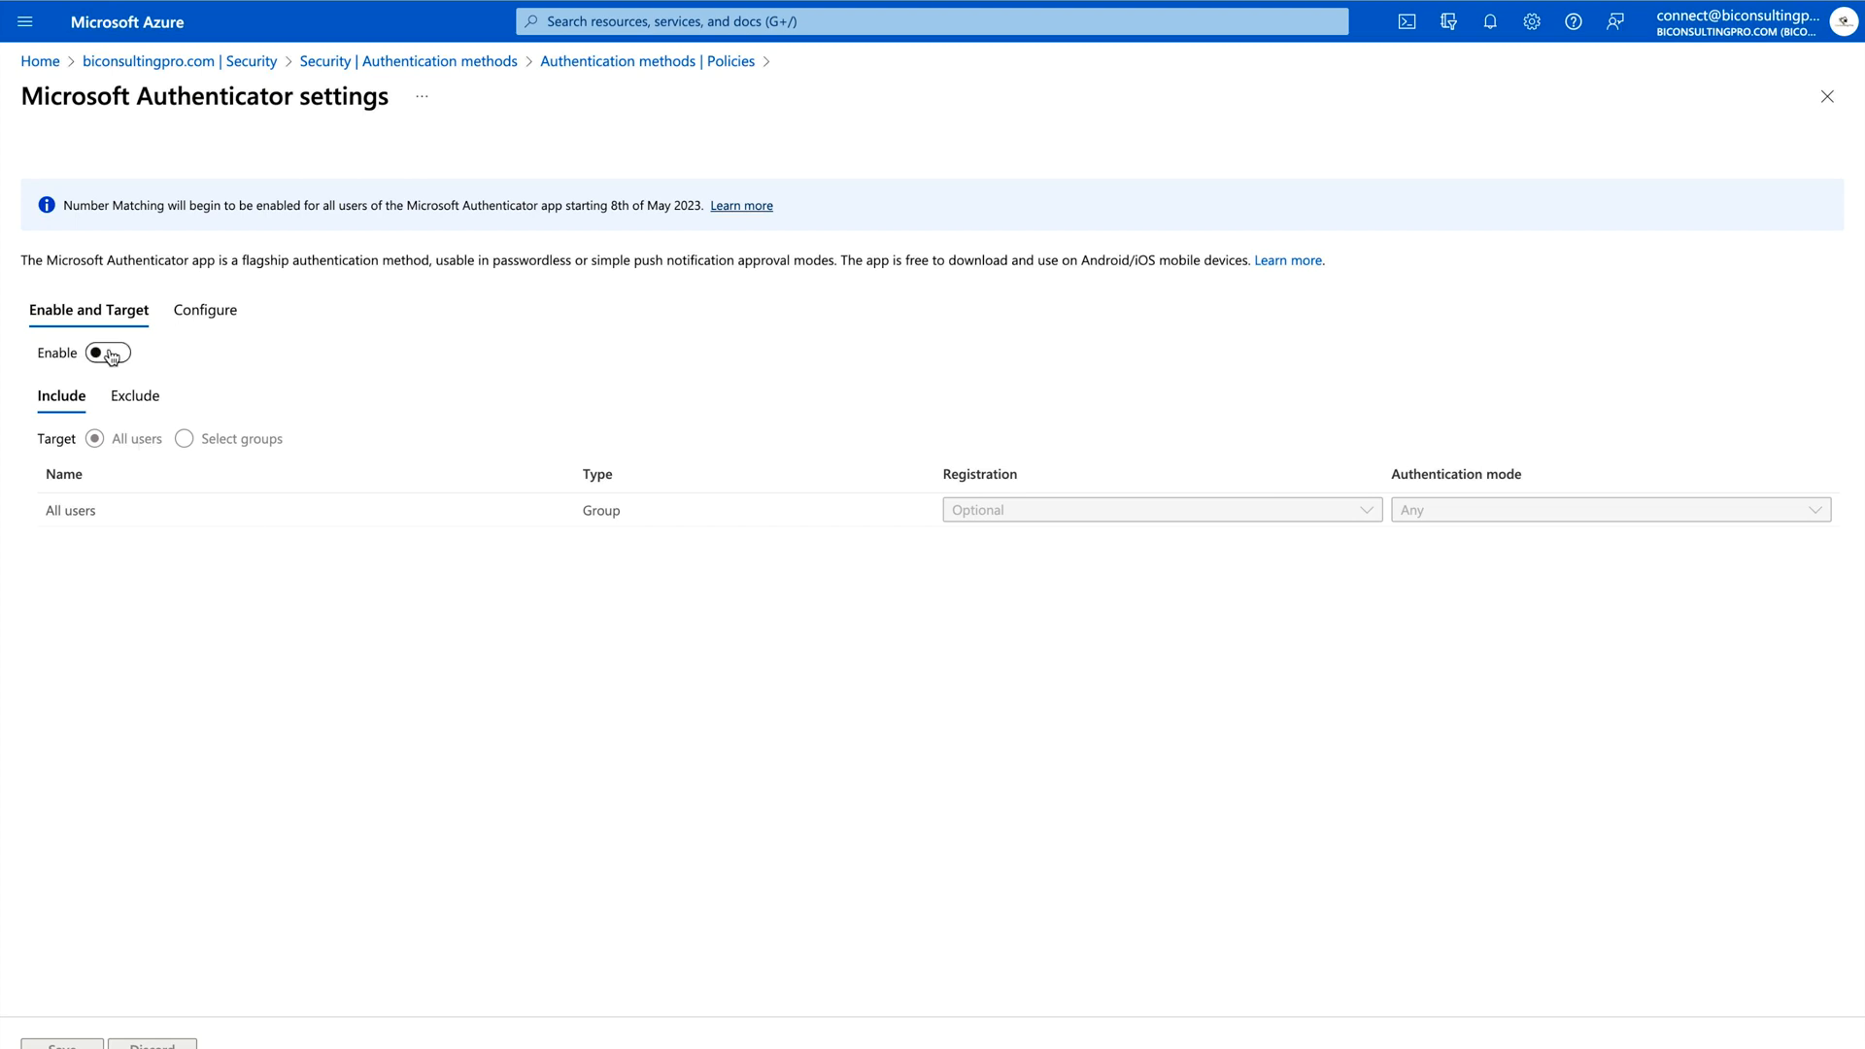
Enable Microsoft Authenticator and set its target back to All users after trying Select groups
{"action": "left_click", "coordinate": [107, 351]}
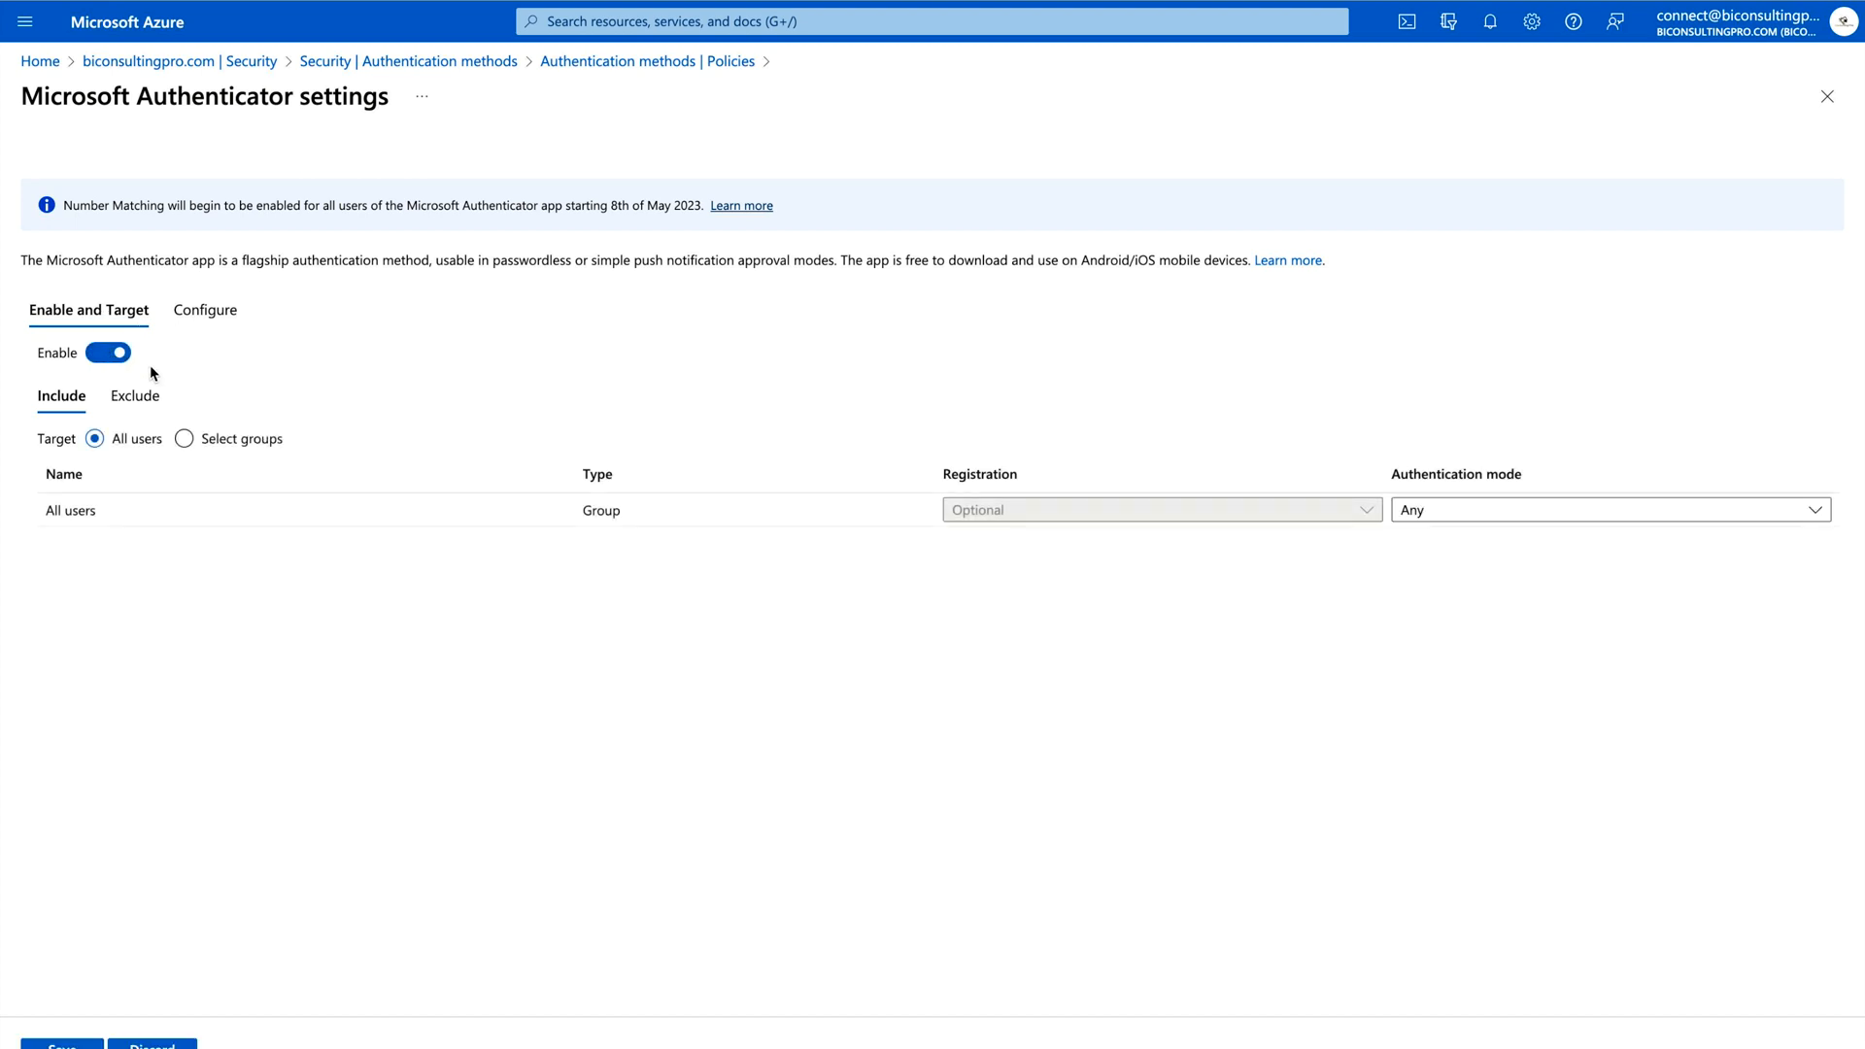
{"action": "mouse_move", "coordinate": [60, 396]}
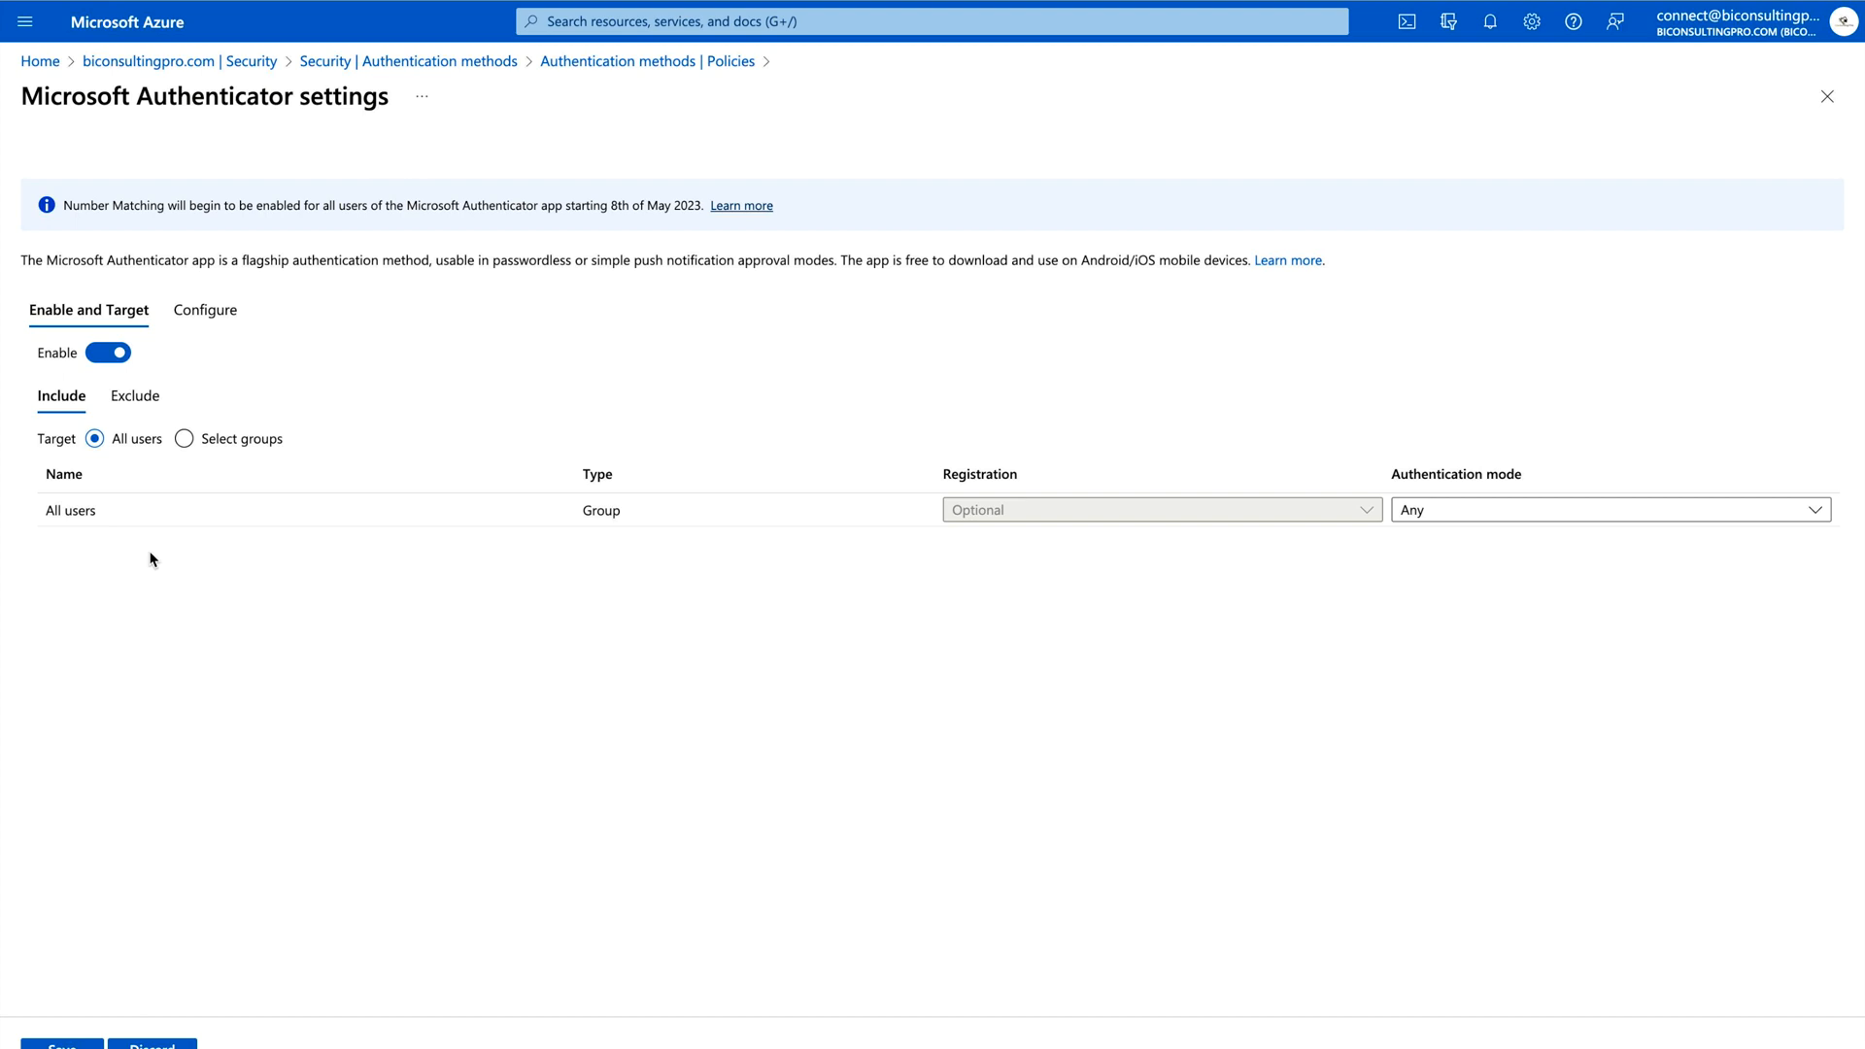
{"action": "mouse_move", "coordinate": [184, 455]}
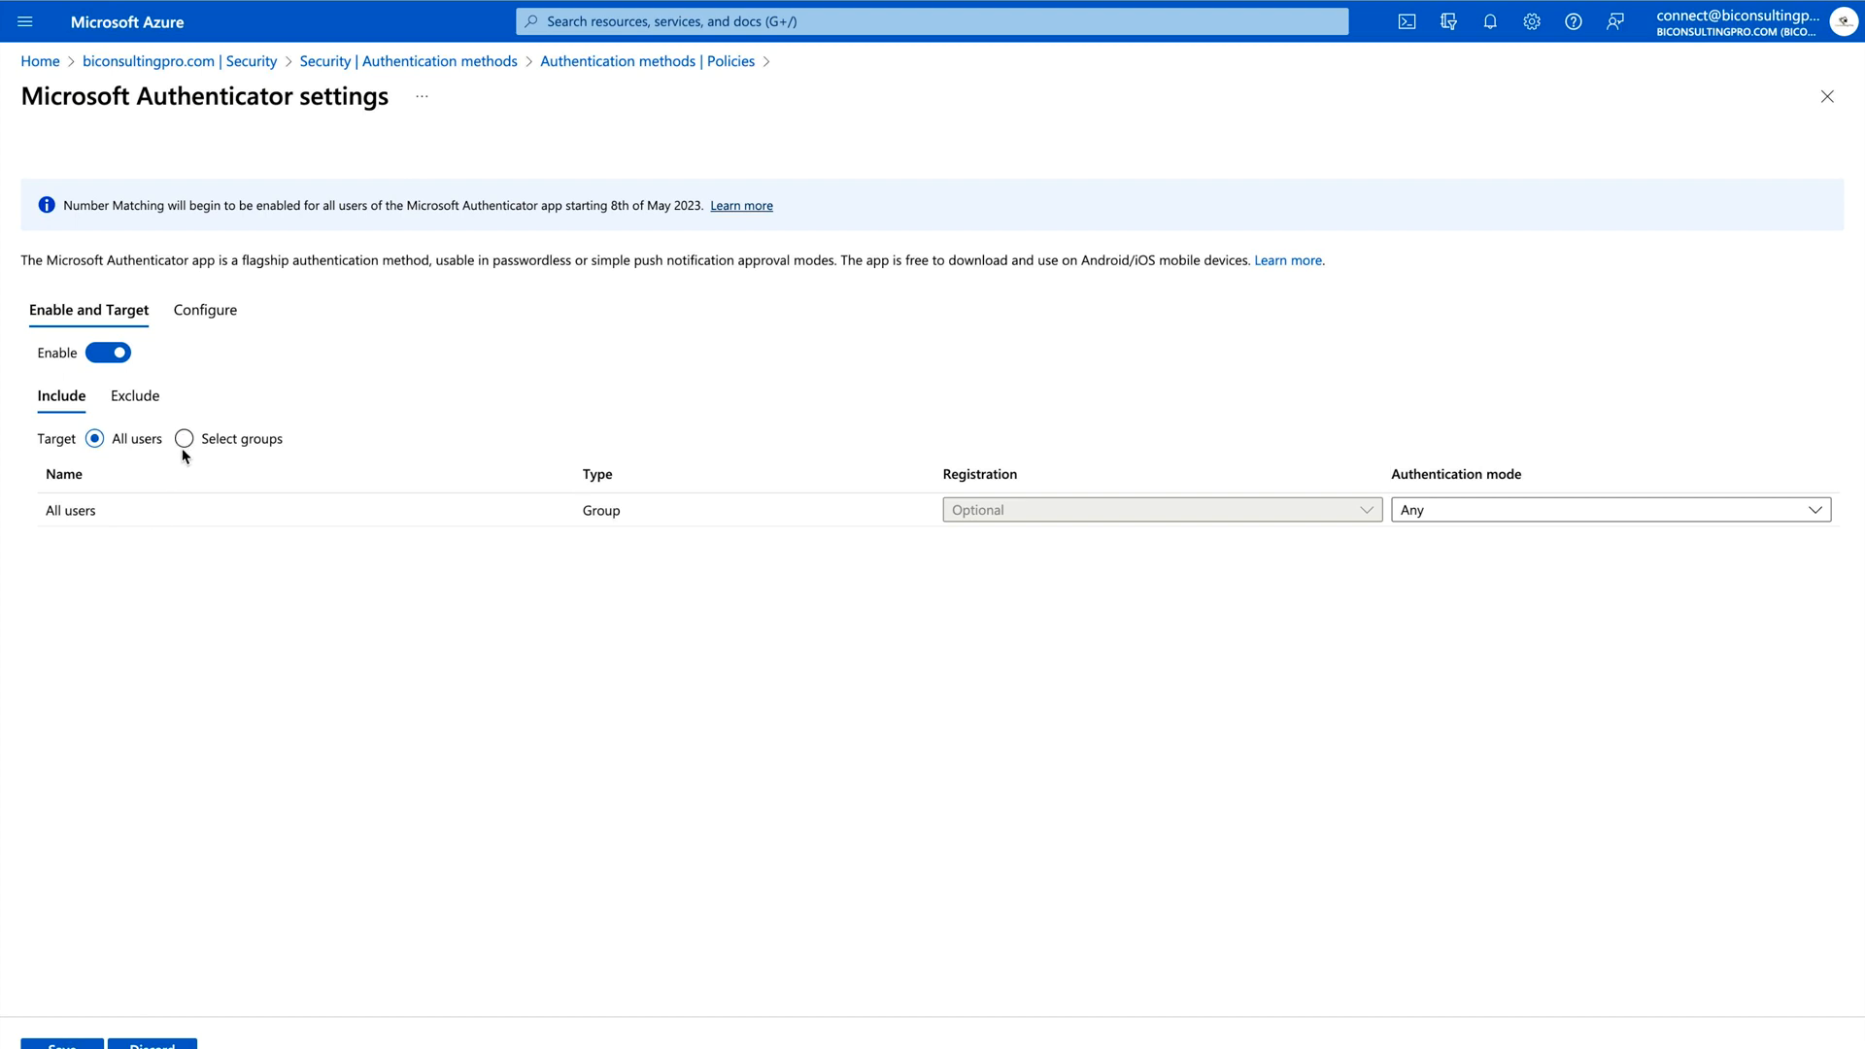
{"action": "left_click", "coordinate": [184, 438]}
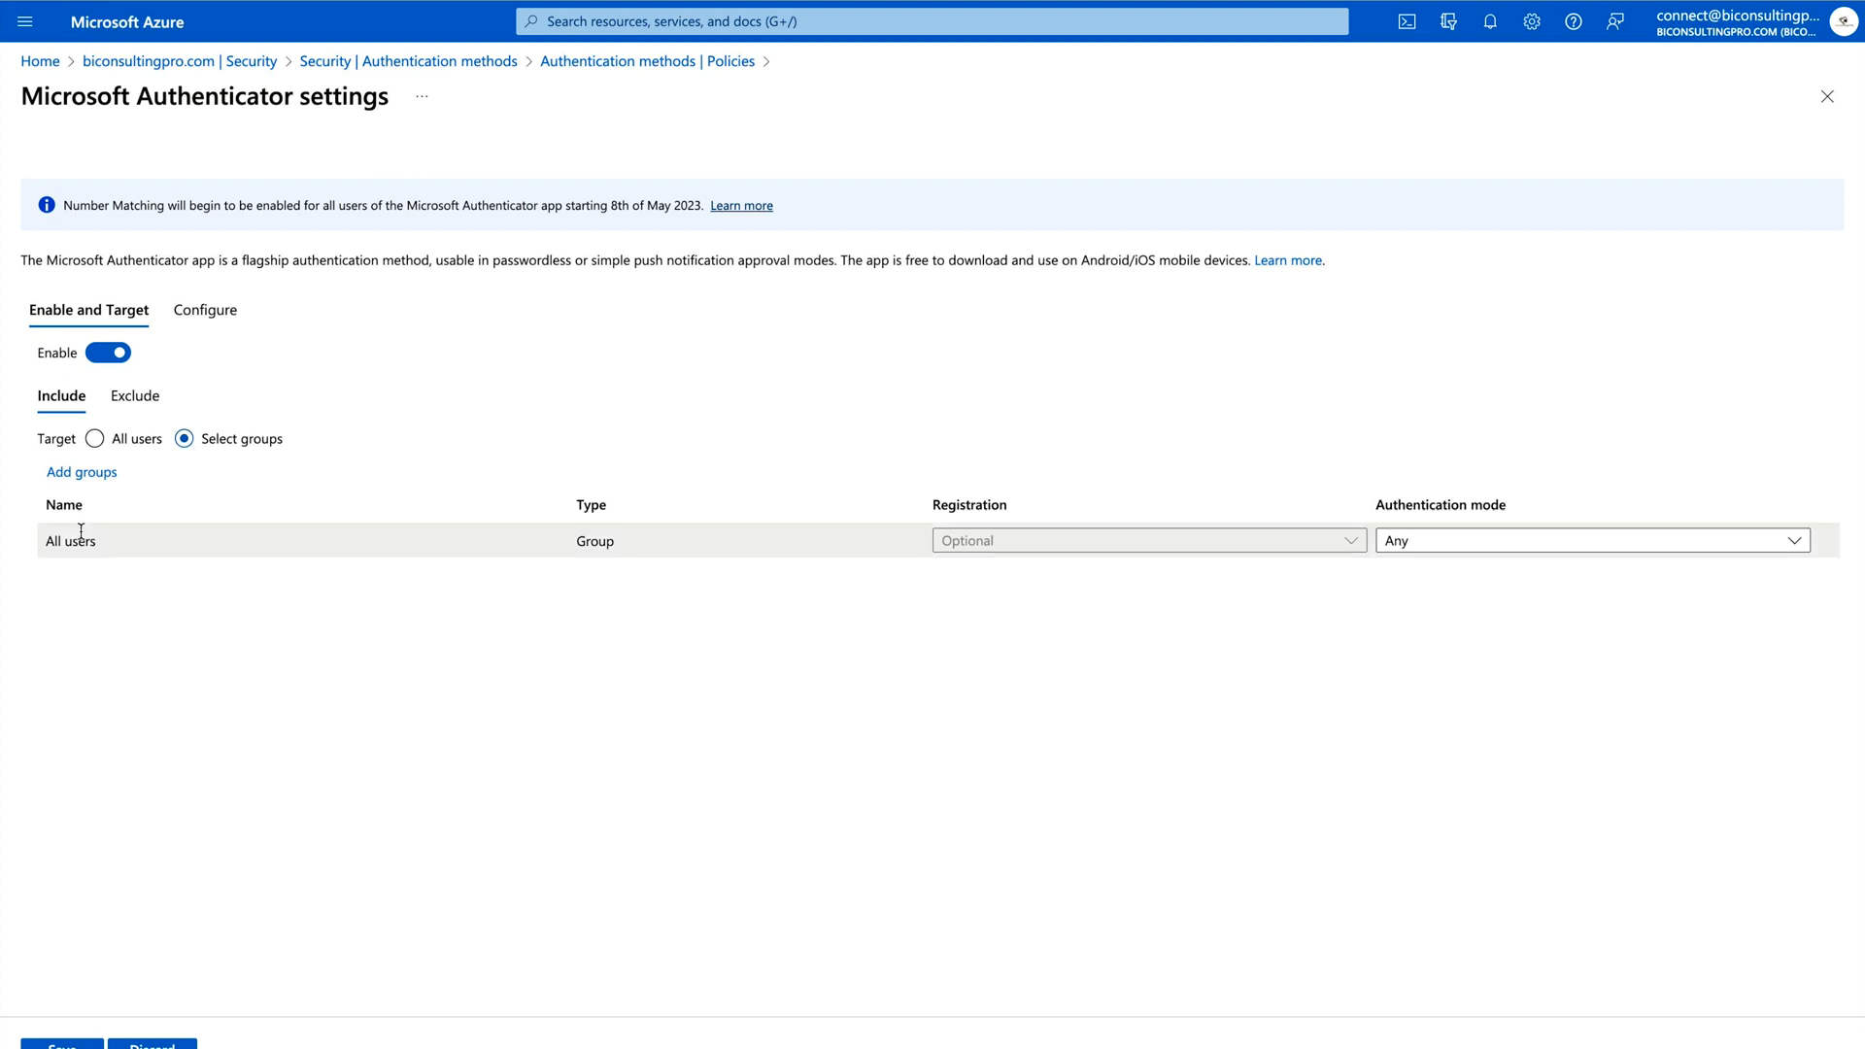
{"action": "mouse_move", "coordinate": [125, 487]}
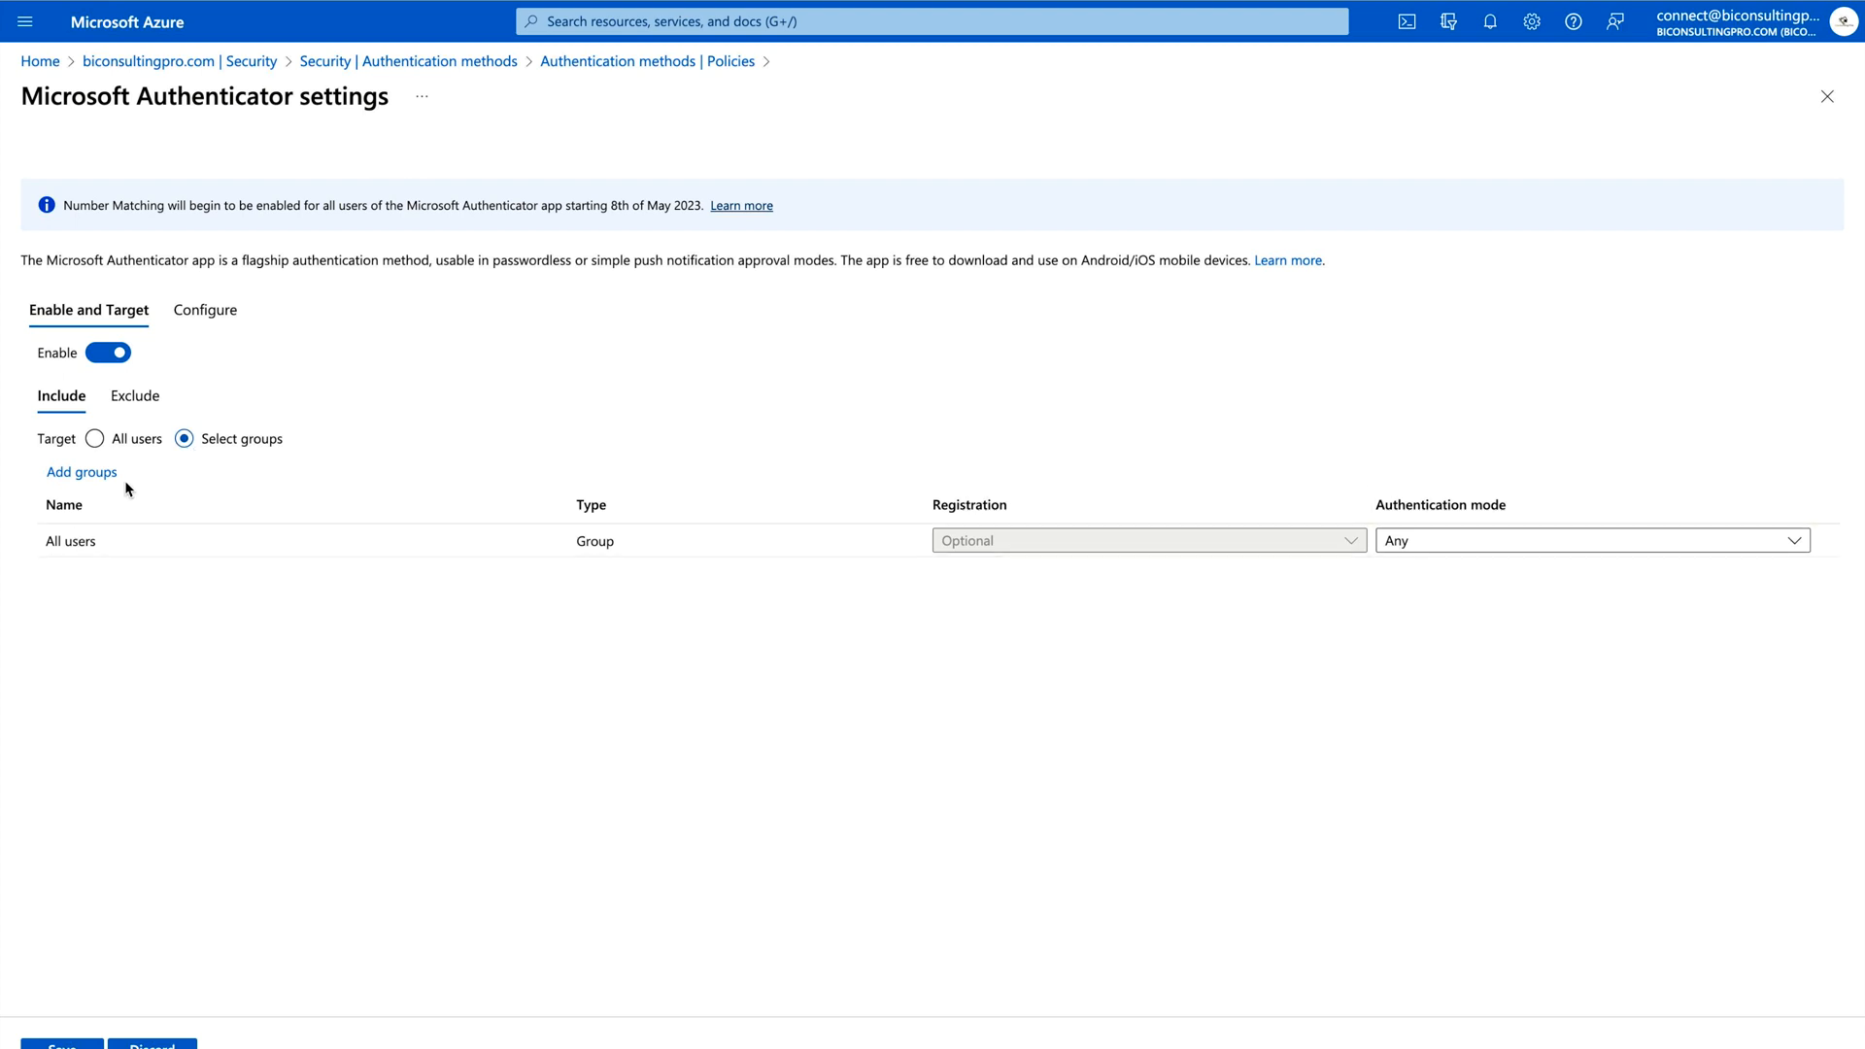
{"action": "left_click", "coordinate": [95, 438]}
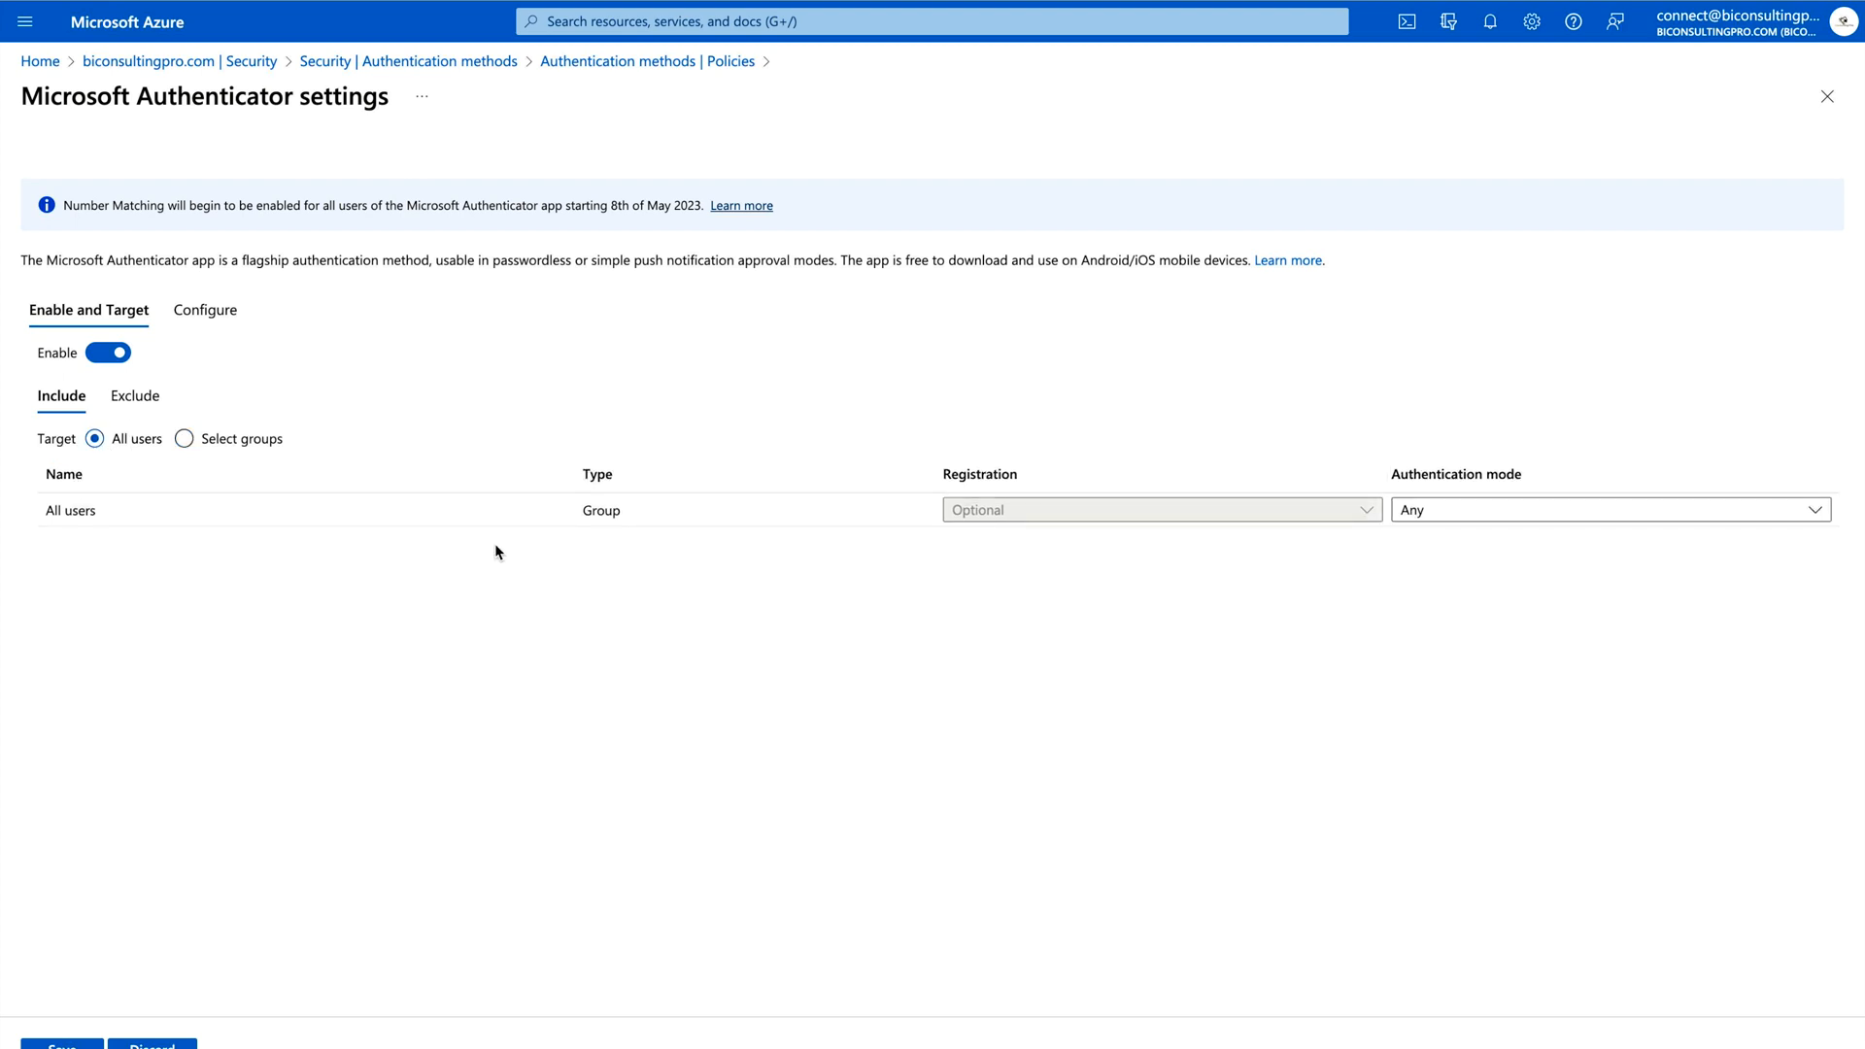
{"action": "left_click", "coordinate": [1160, 509]}
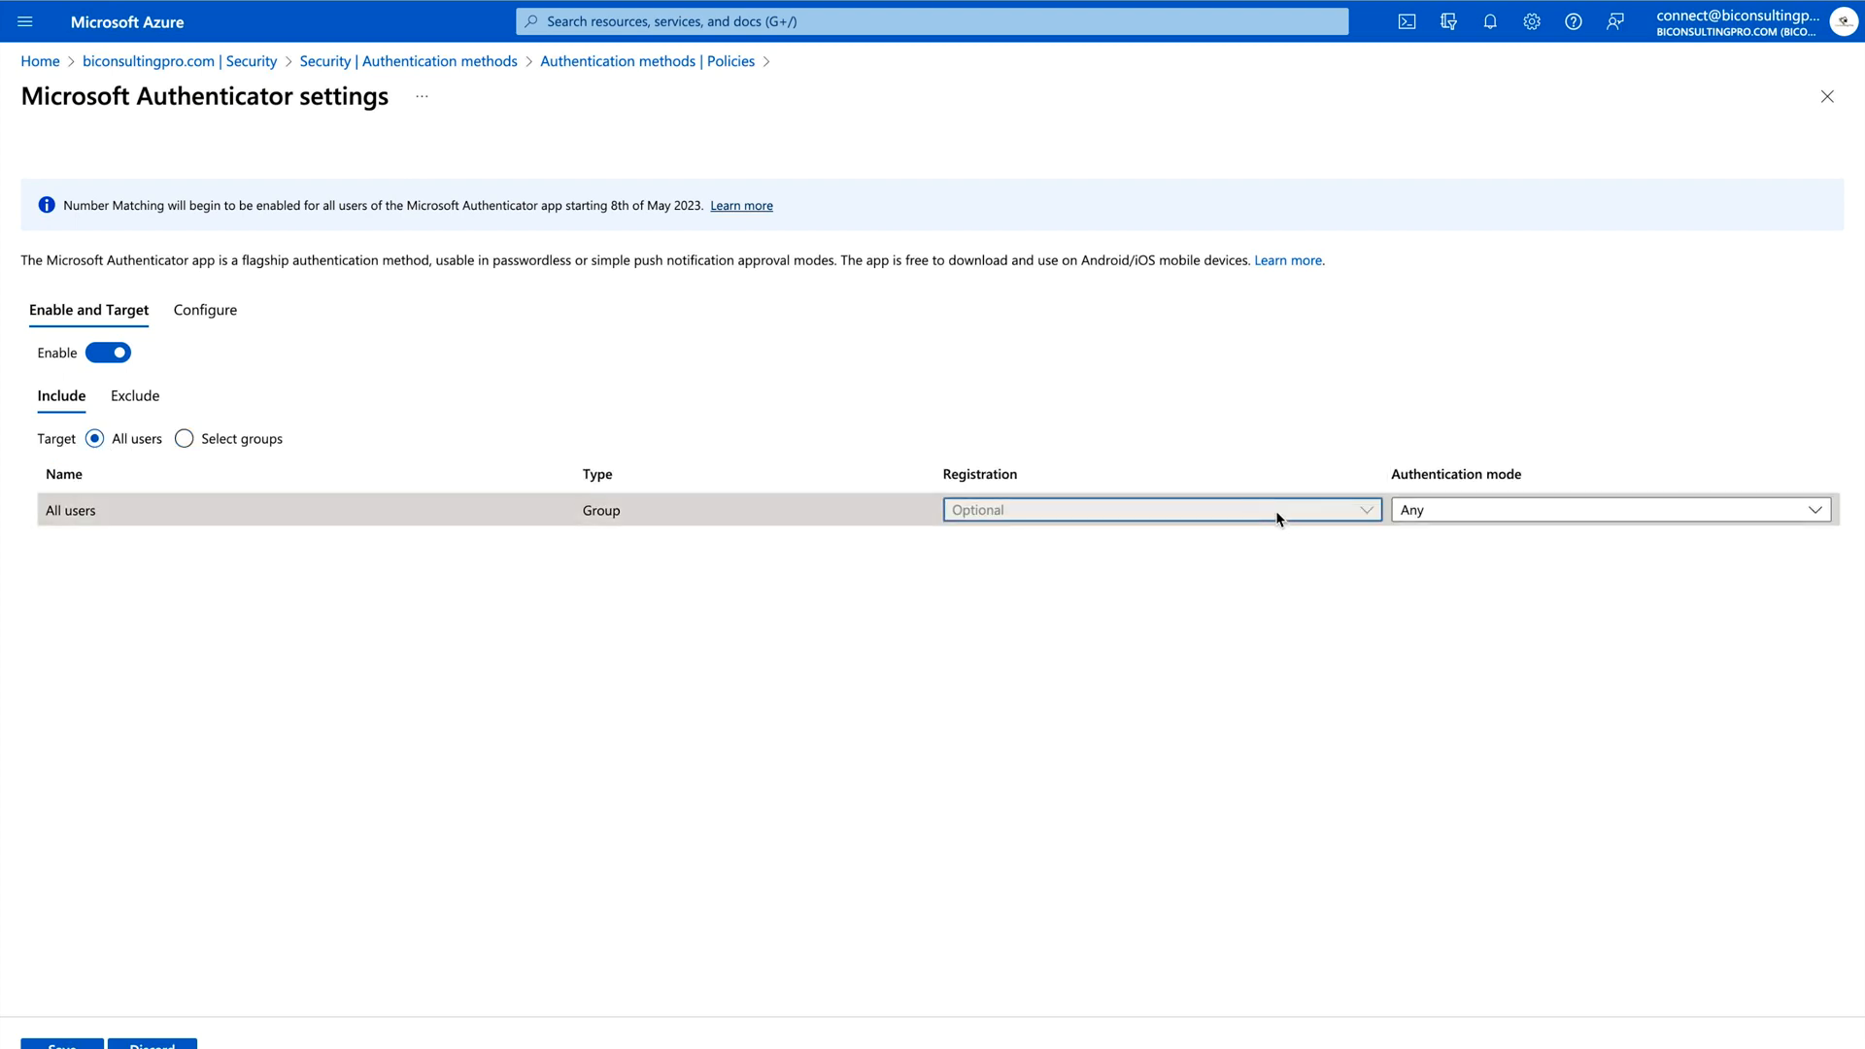
{"action": "mouse_move", "coordinate": [1371, 516]}
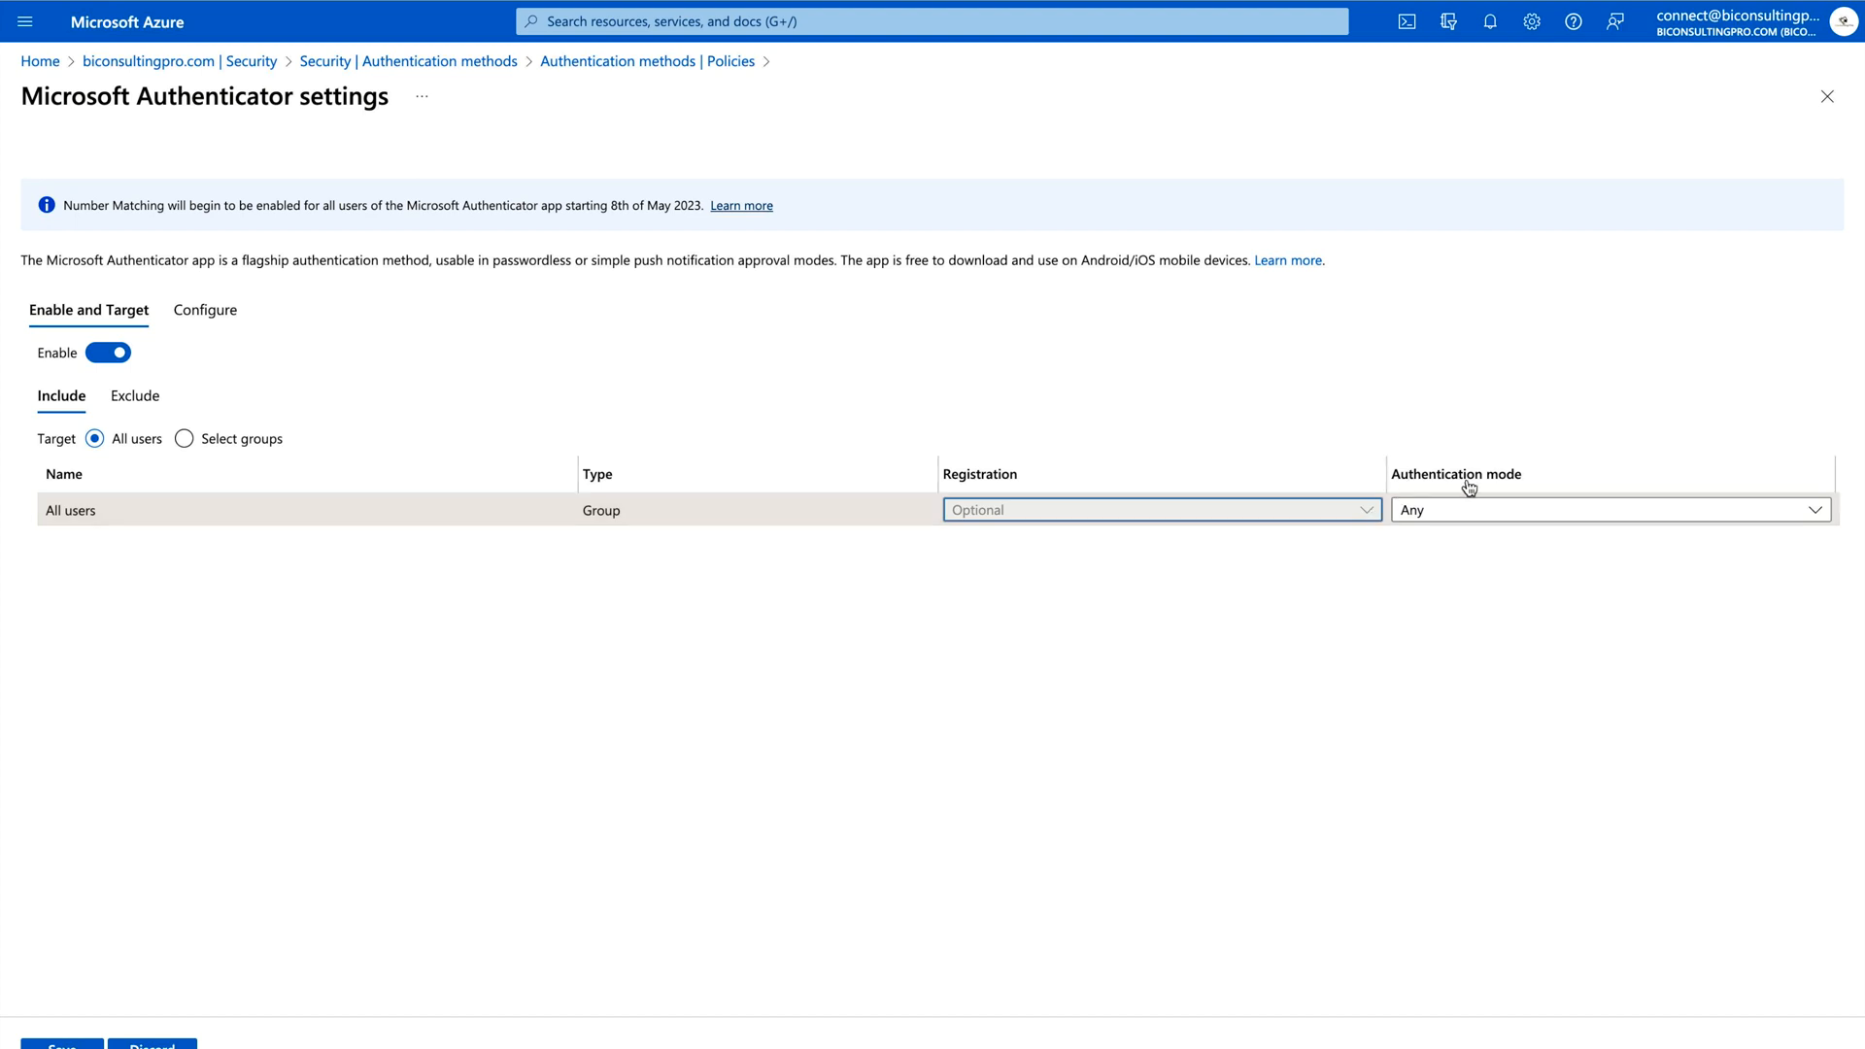
Change the All users authentication mode from Any to Passwordless
{"action": "left_click", "coordinate": [1606, 509]}
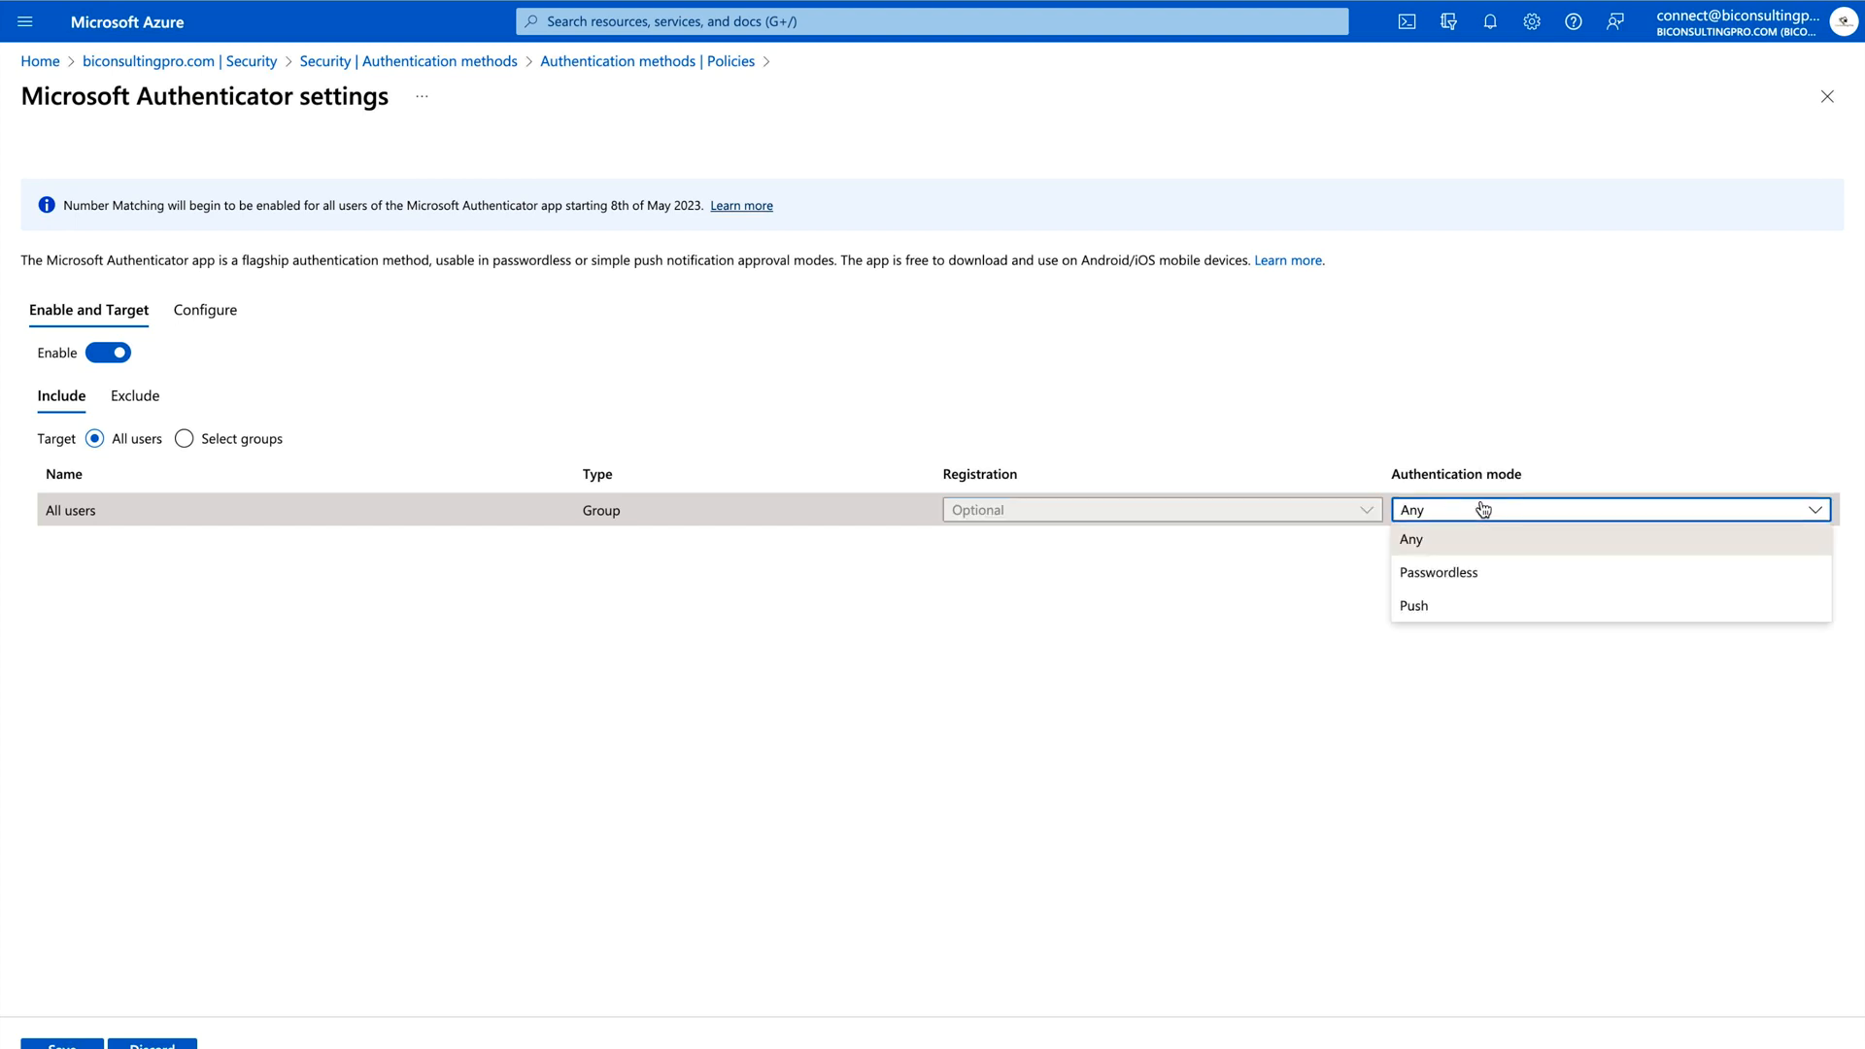
{"action": "left_click", "coordinate": [1437, 572]}
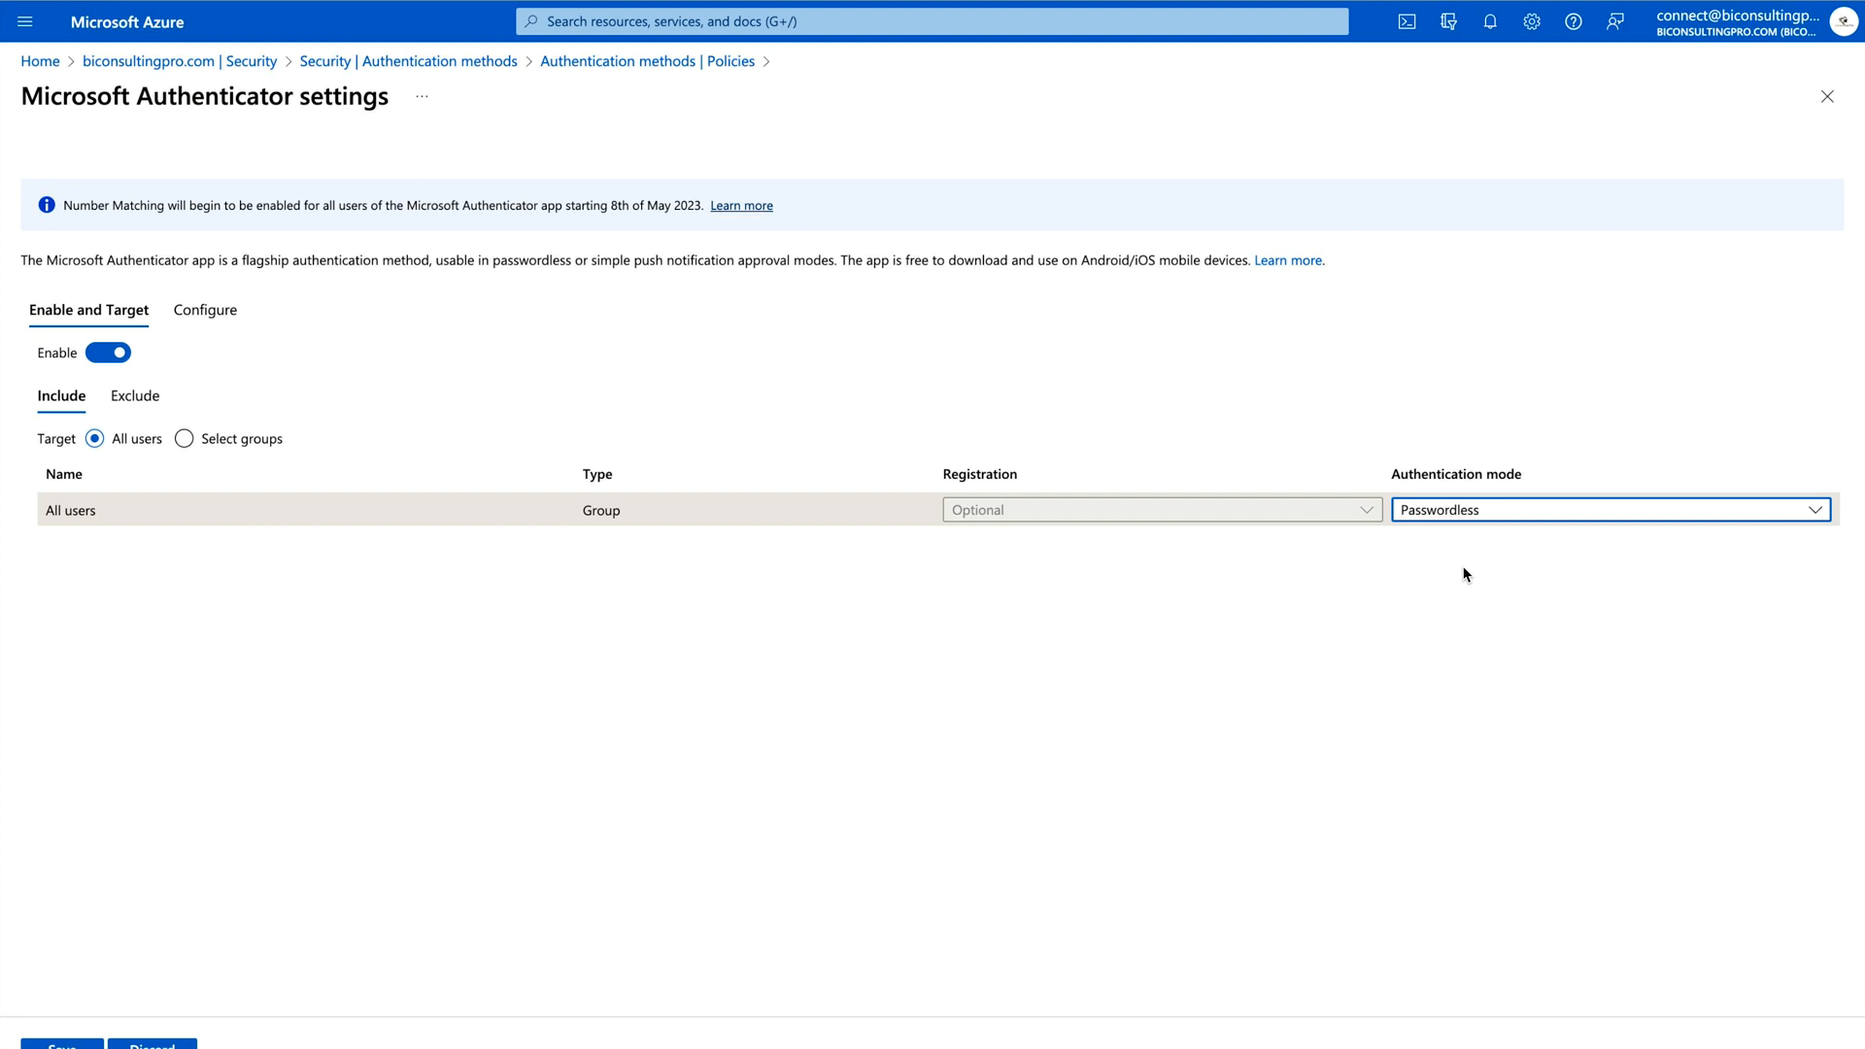
{"action": "mouse_move", "coordinate": [1310, 595]}
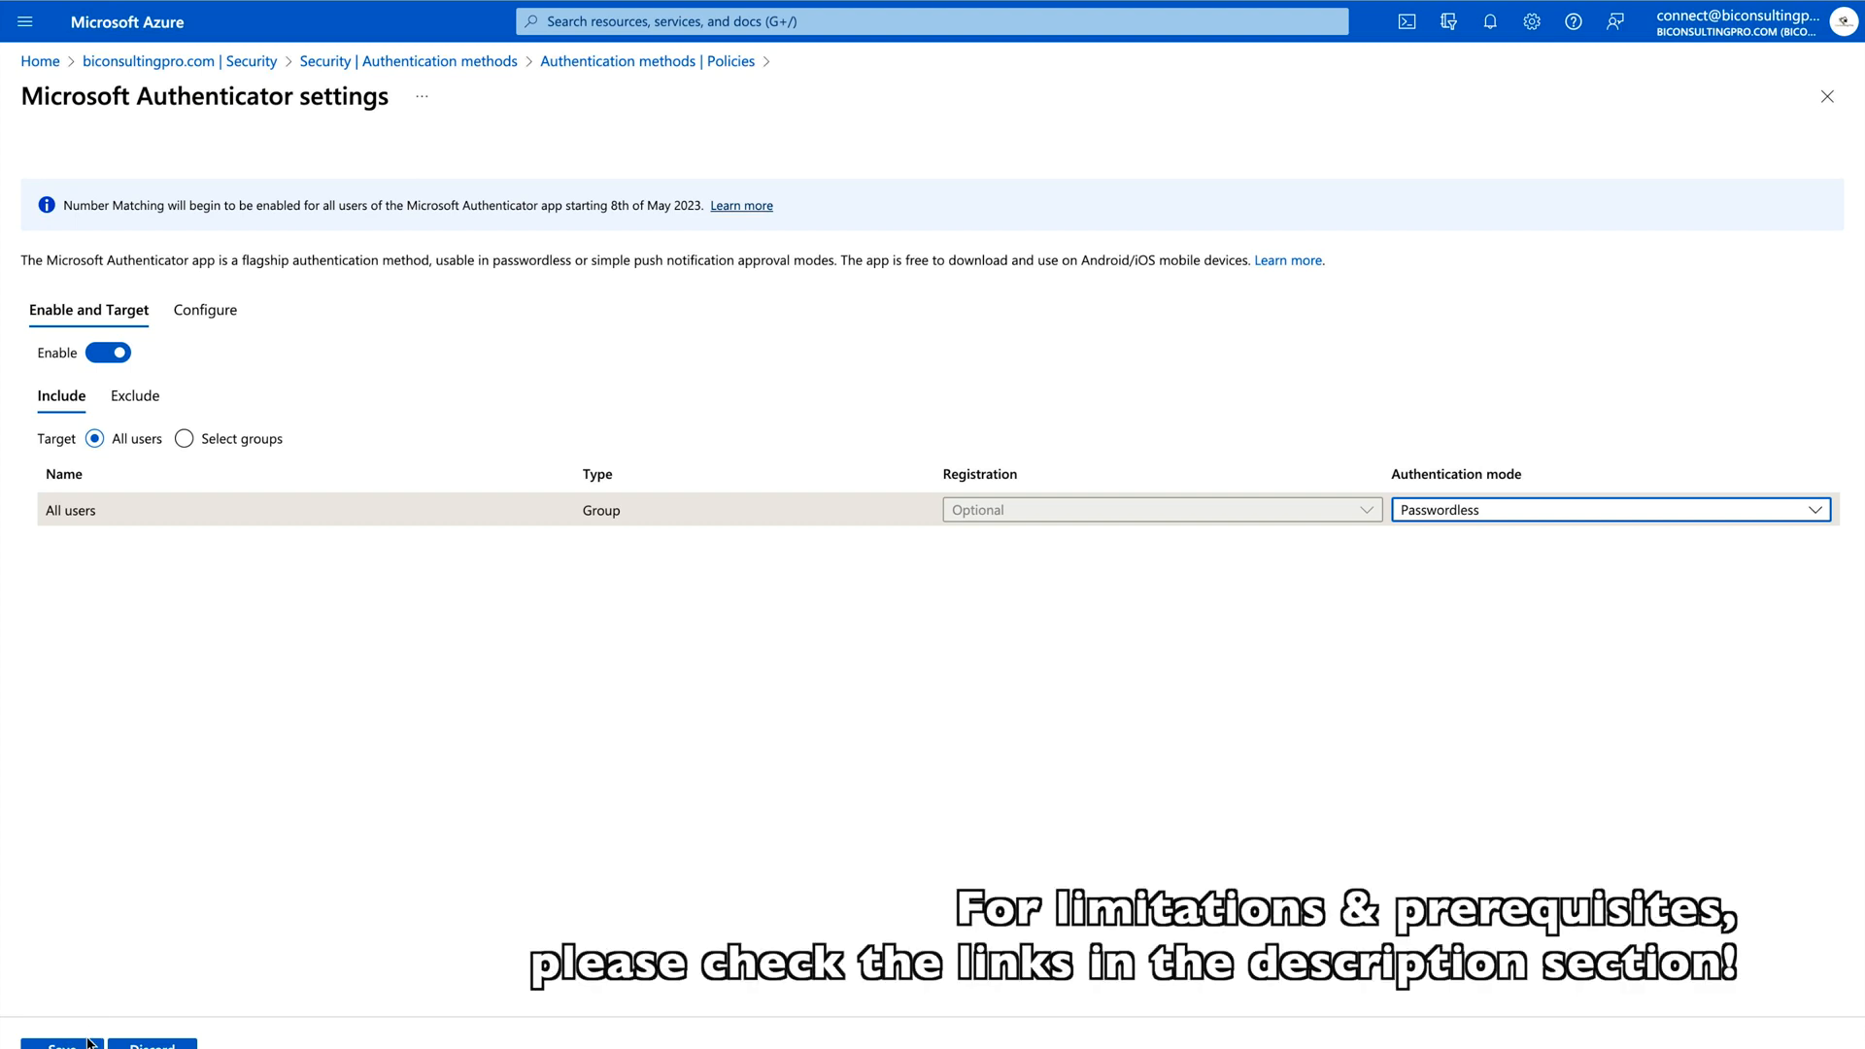
Save the Microsoft Authenticator policy and dismiss the success notification
{"action": "left_click", "coordinate": [60, 1045]}
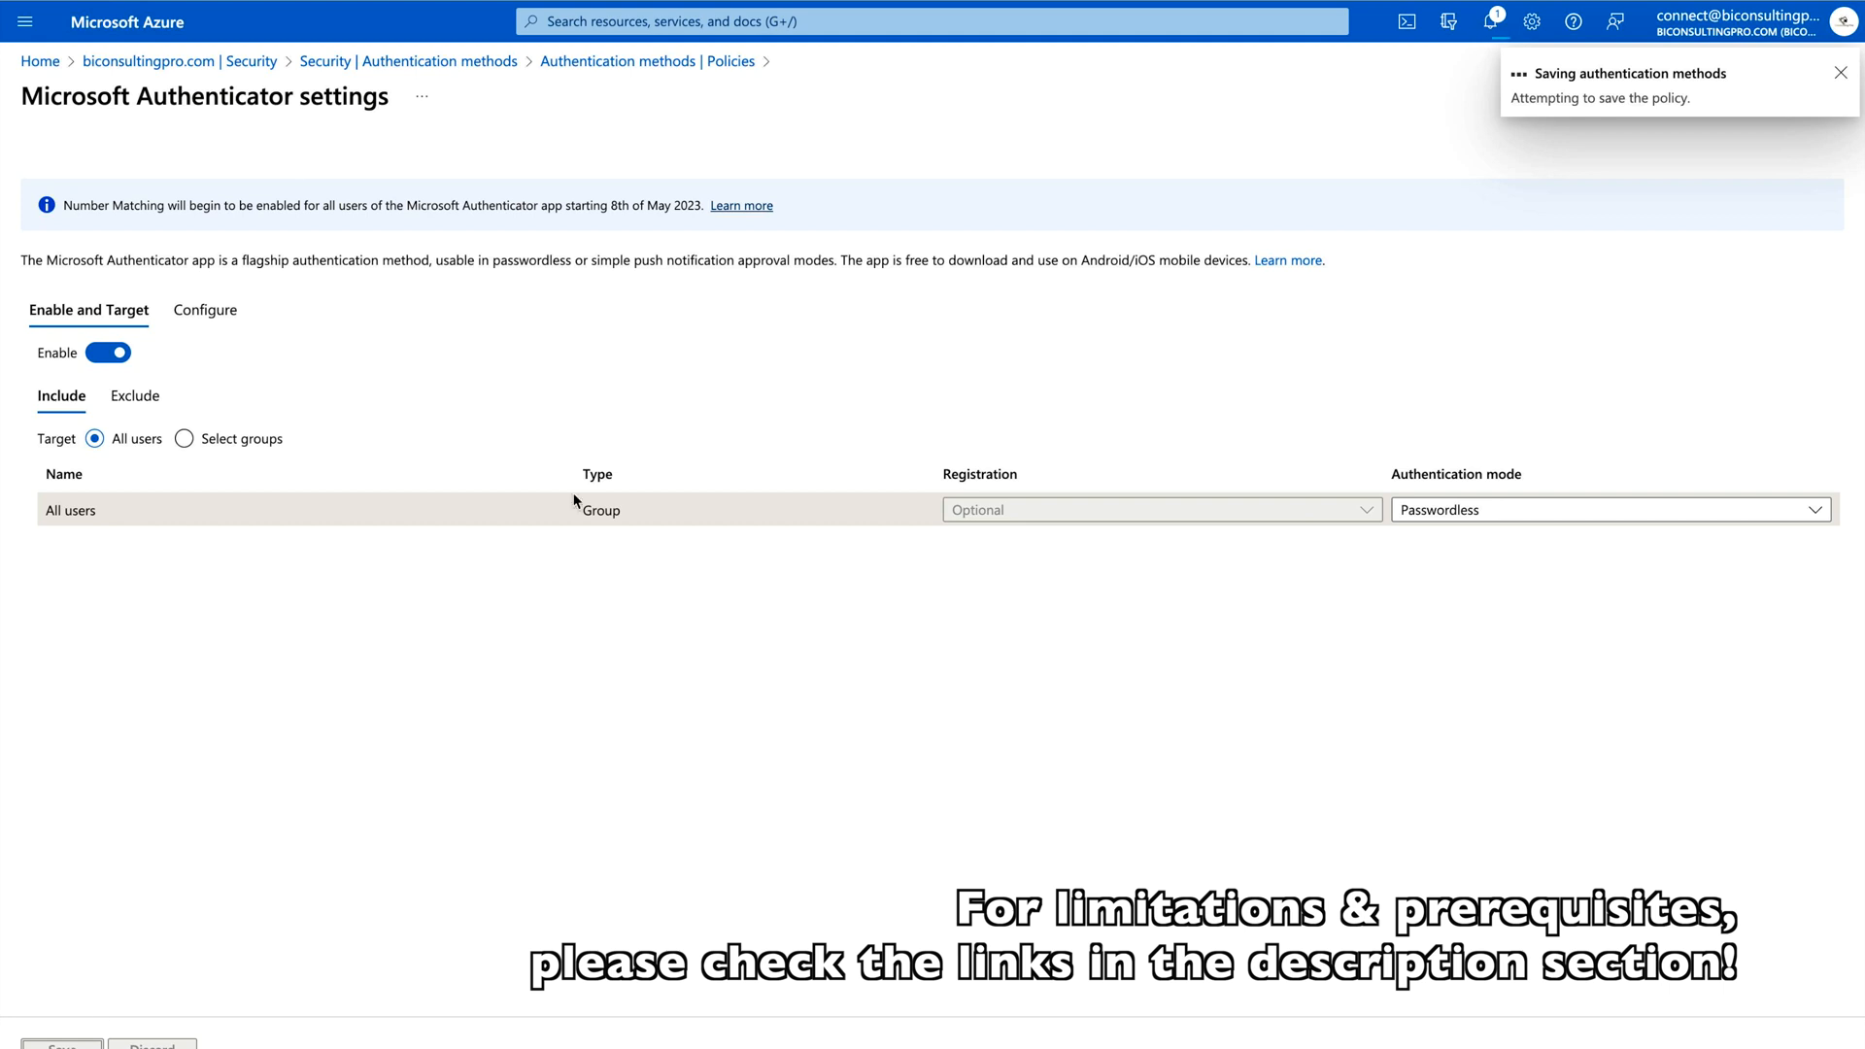
{"action": "mouse_move", "coordinate": [964, 413]}
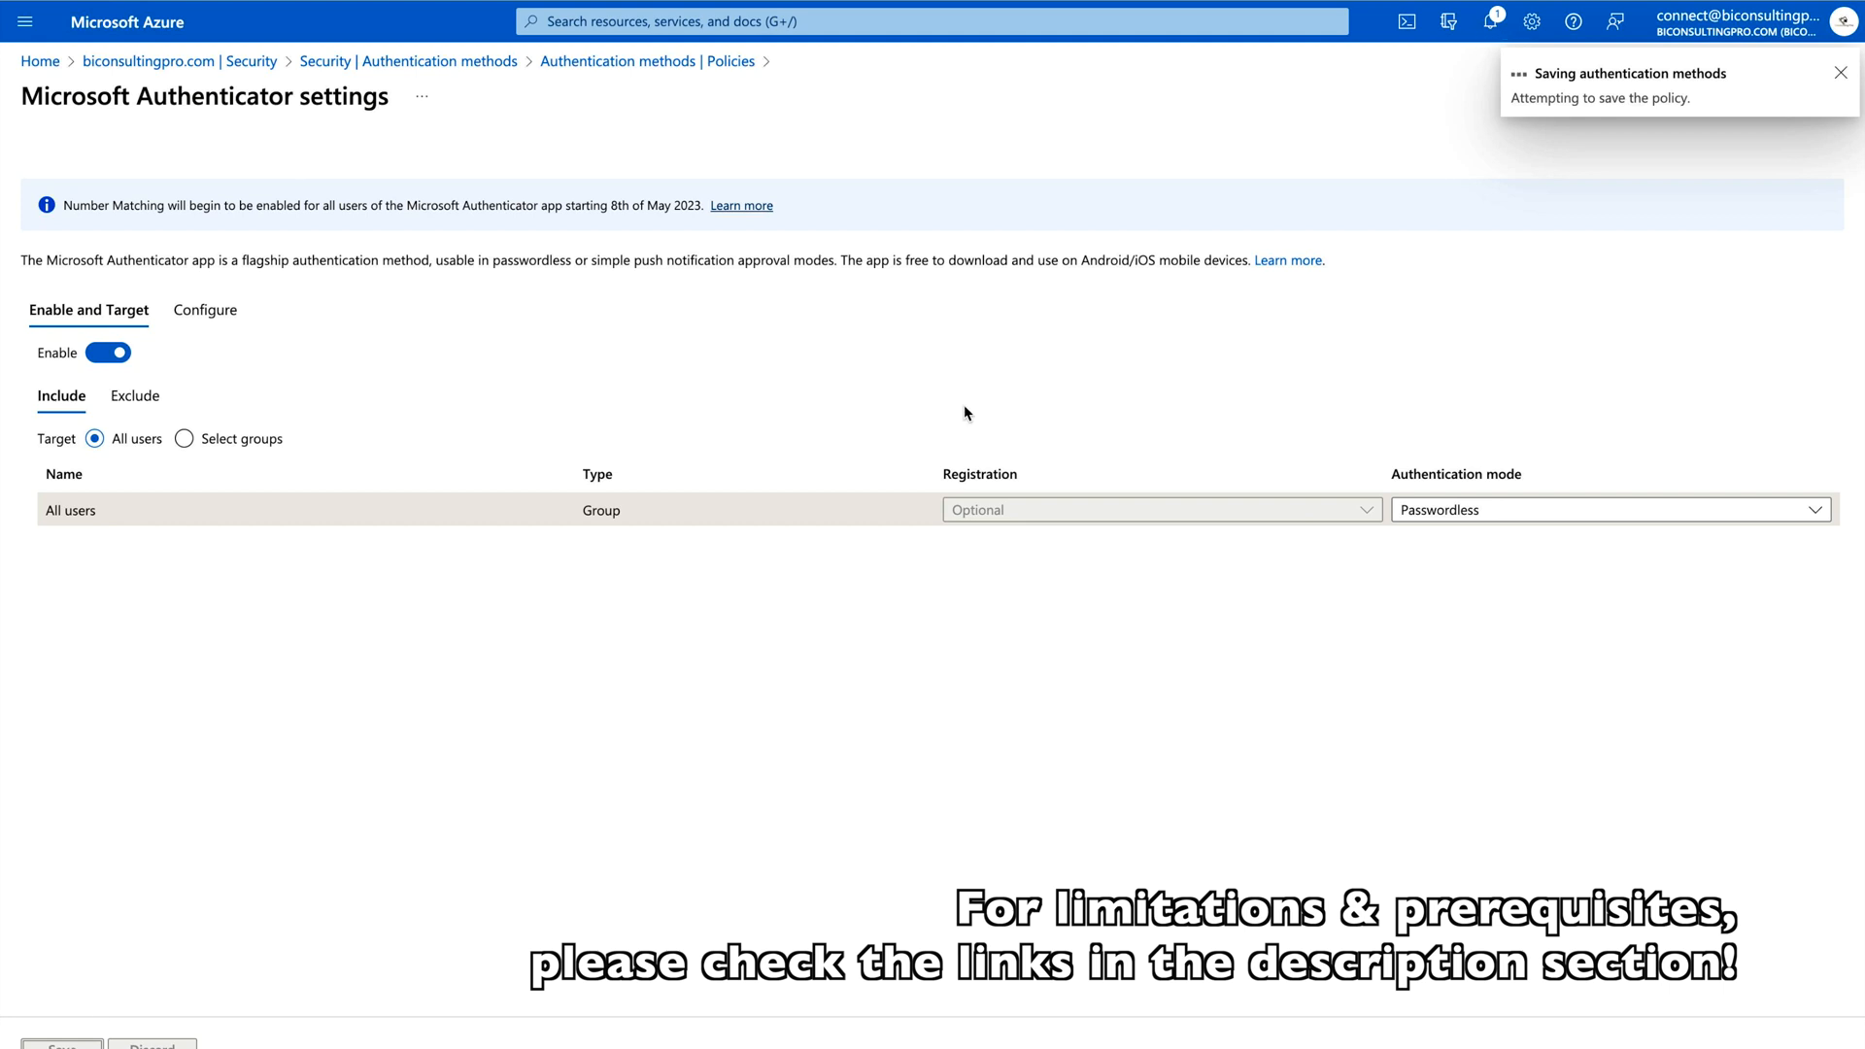
{"action": "left_click", "coordinate": [1840, 73]}
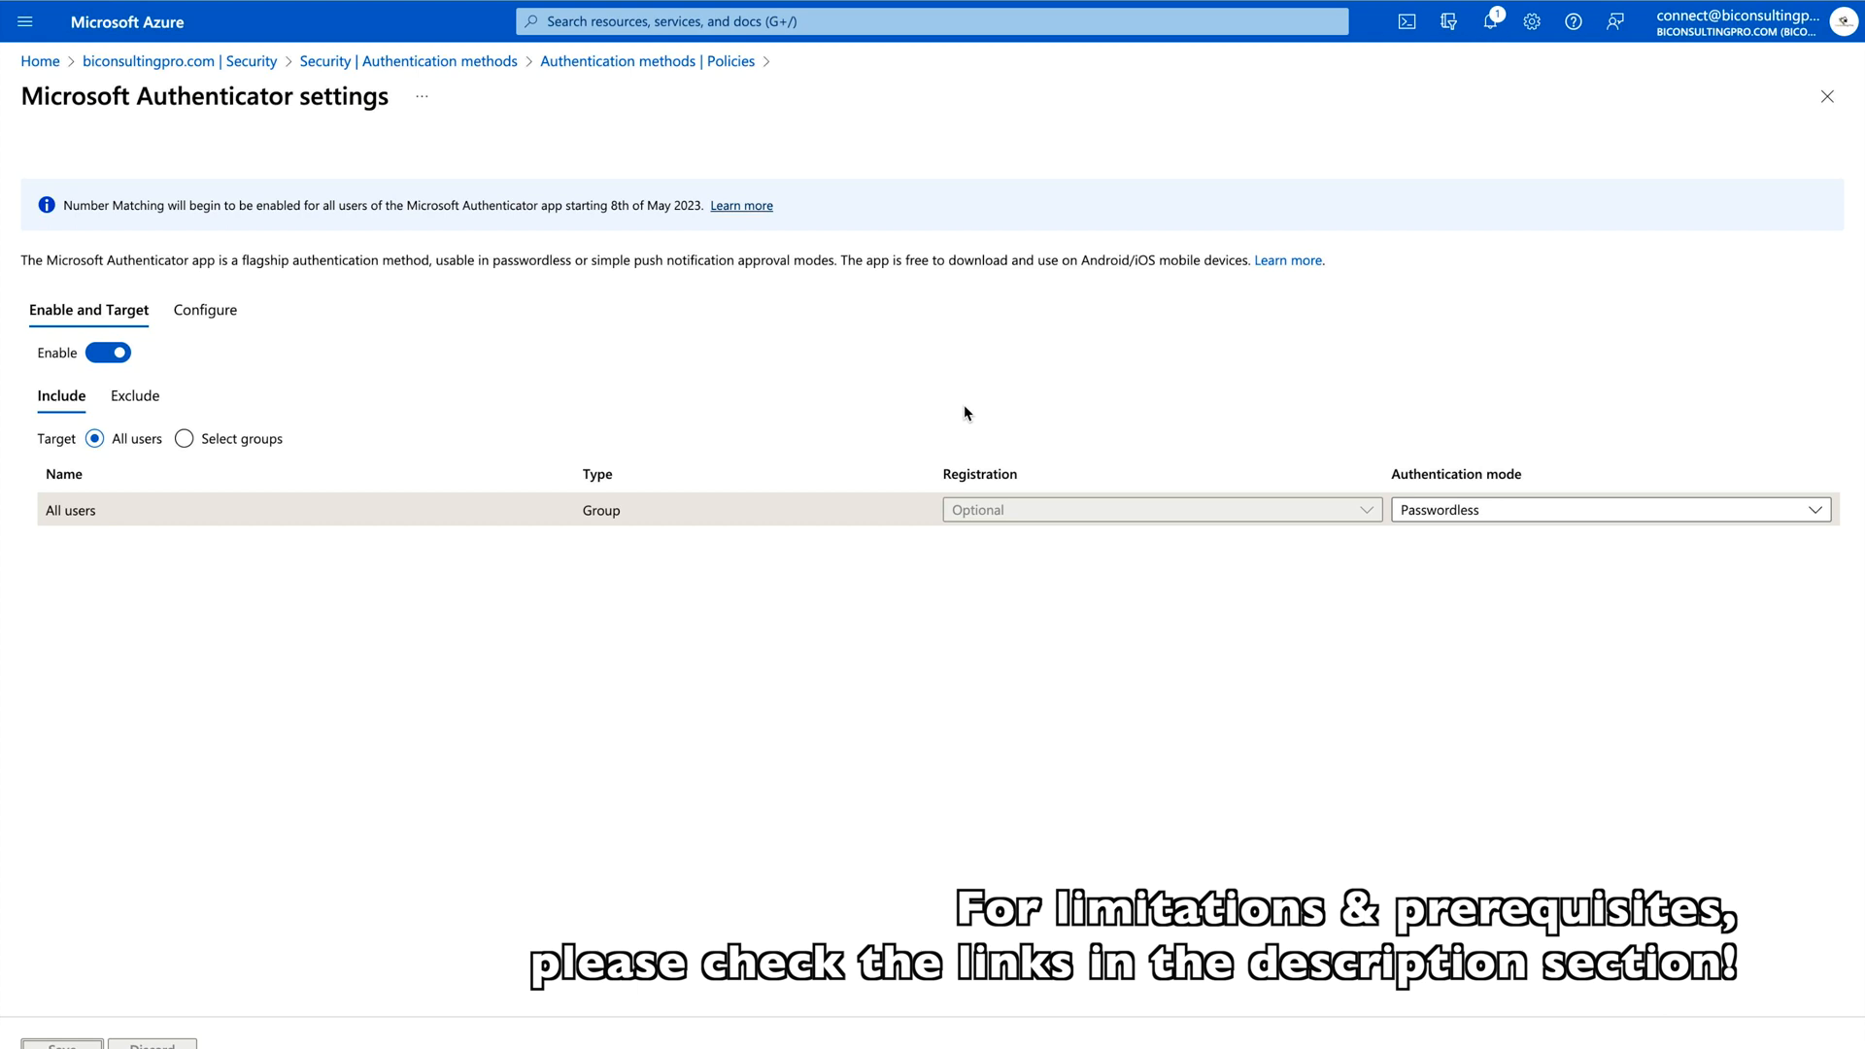
{"action": "left_click", "coordinate": [61, 1045]}
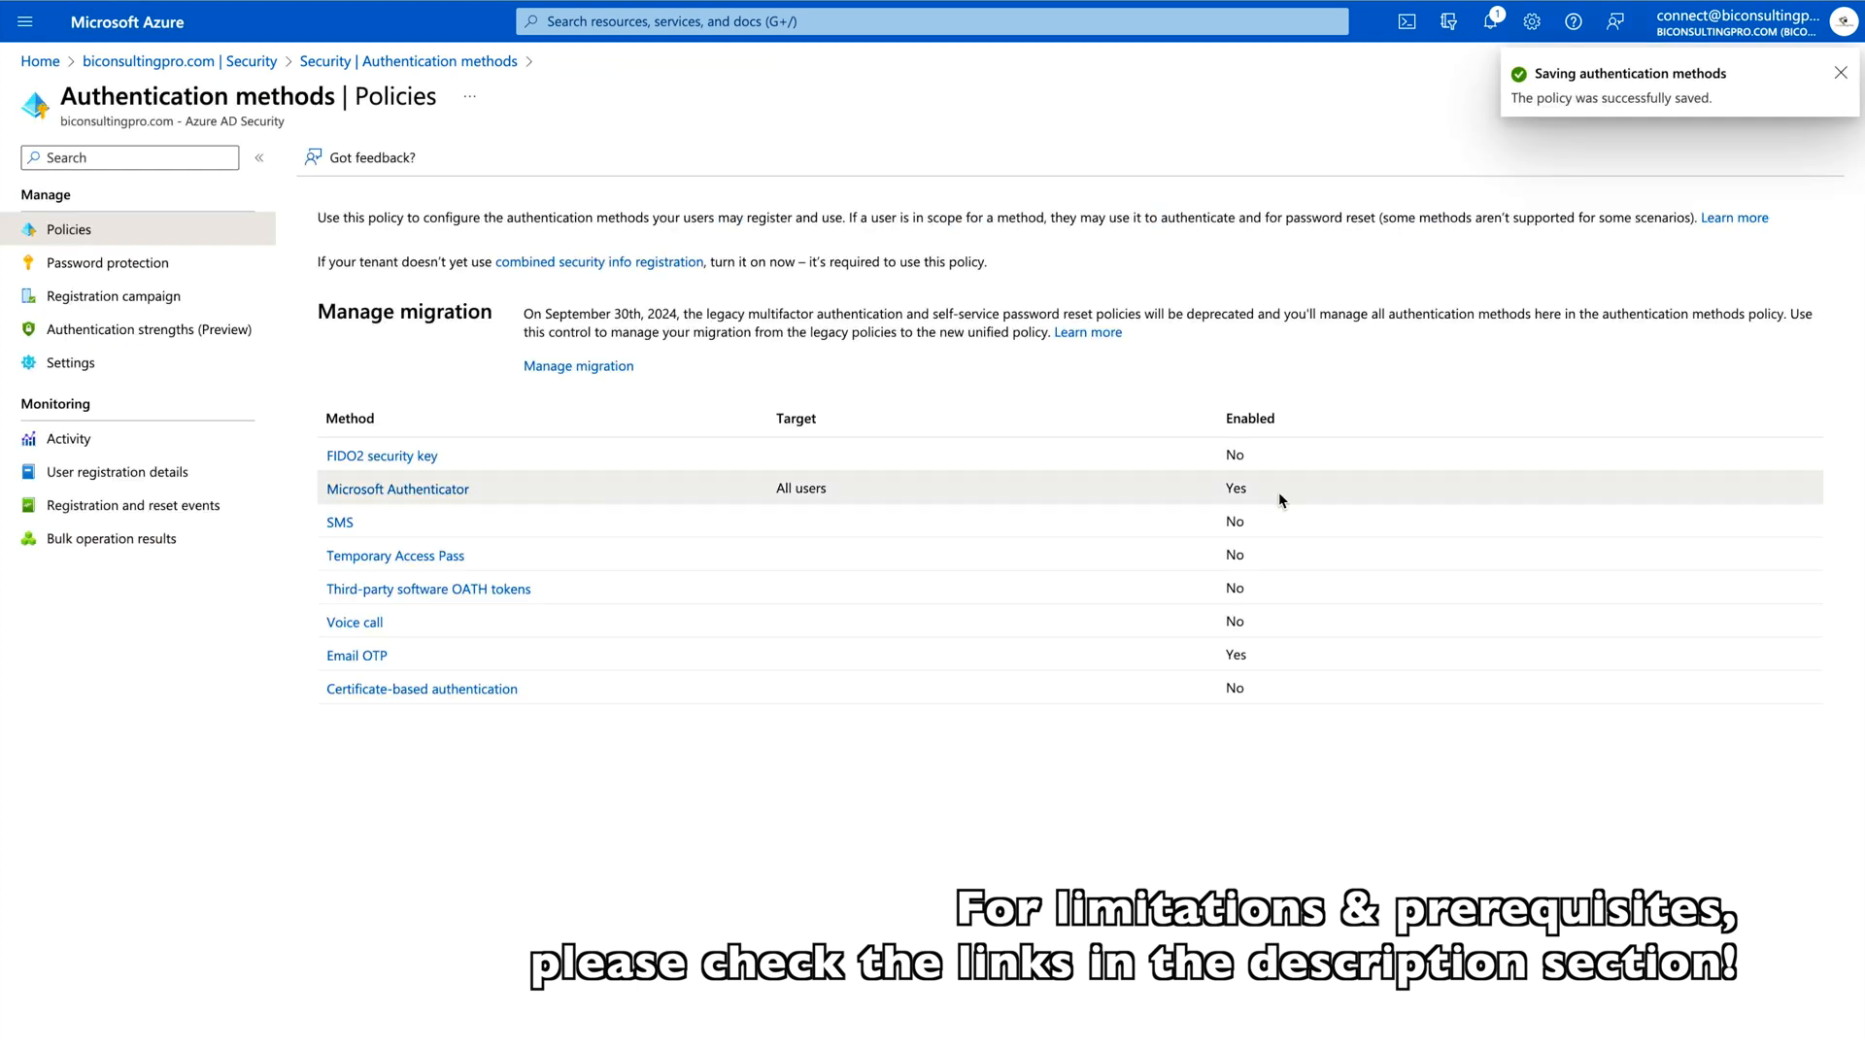
{"action": "left_click", "coordinate": [1842, 73]}
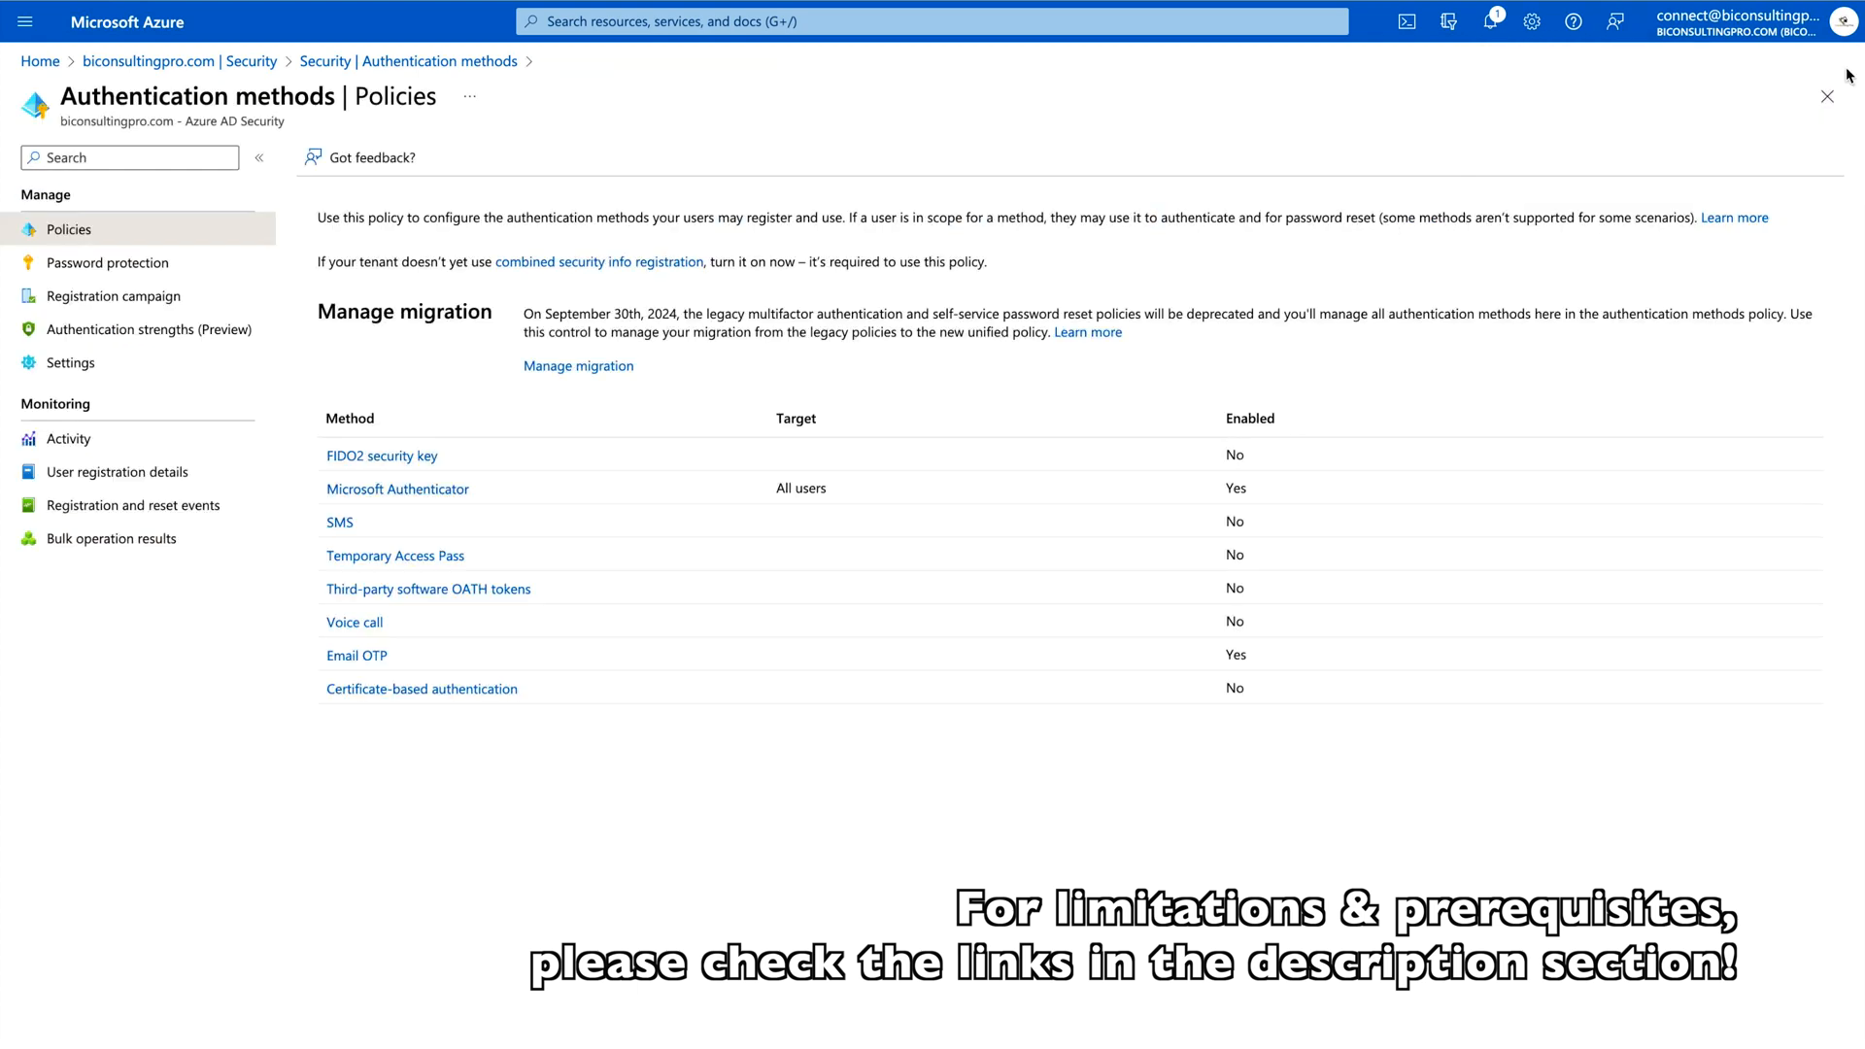